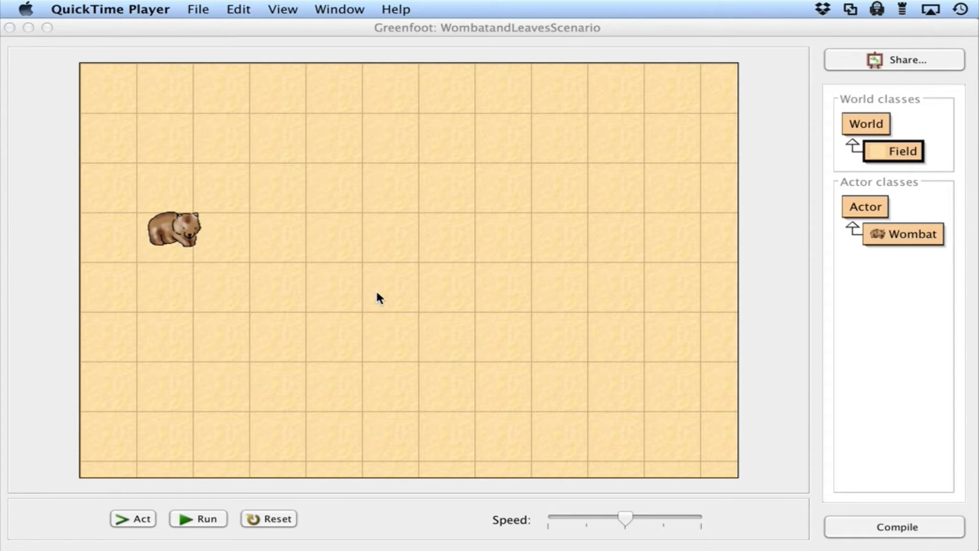
Run the scenario until the wombat reaches the right edge, then pause it
left_click(197, 518)
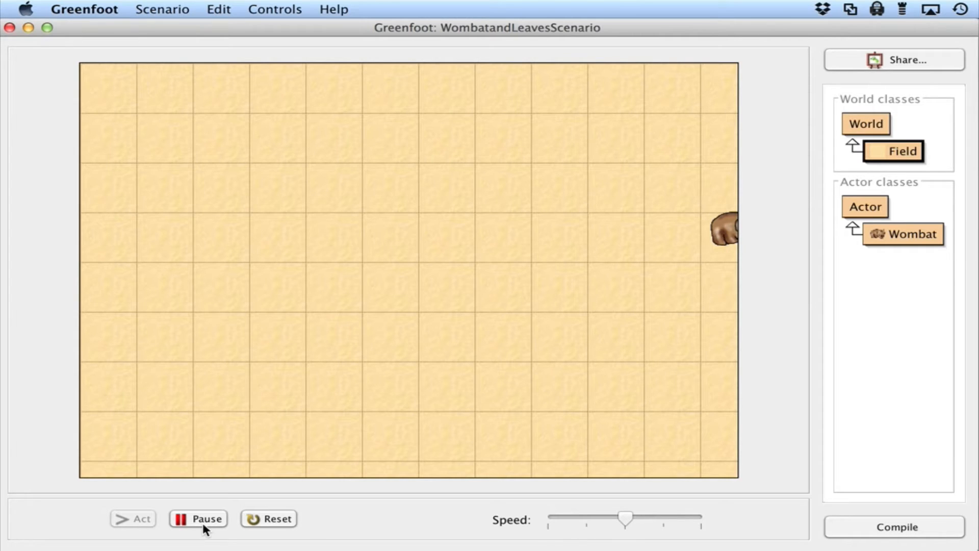
left_click(197, 518)
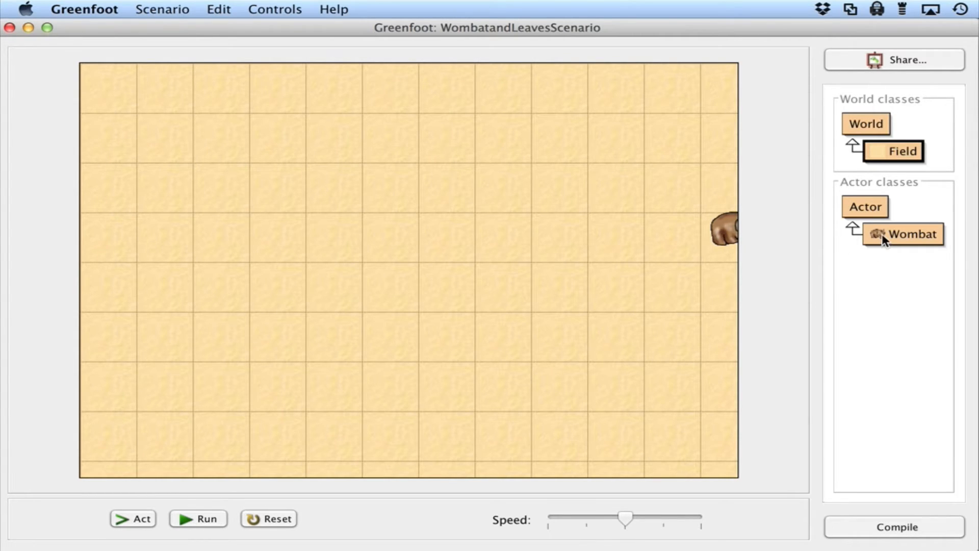
double_click(903, 233)
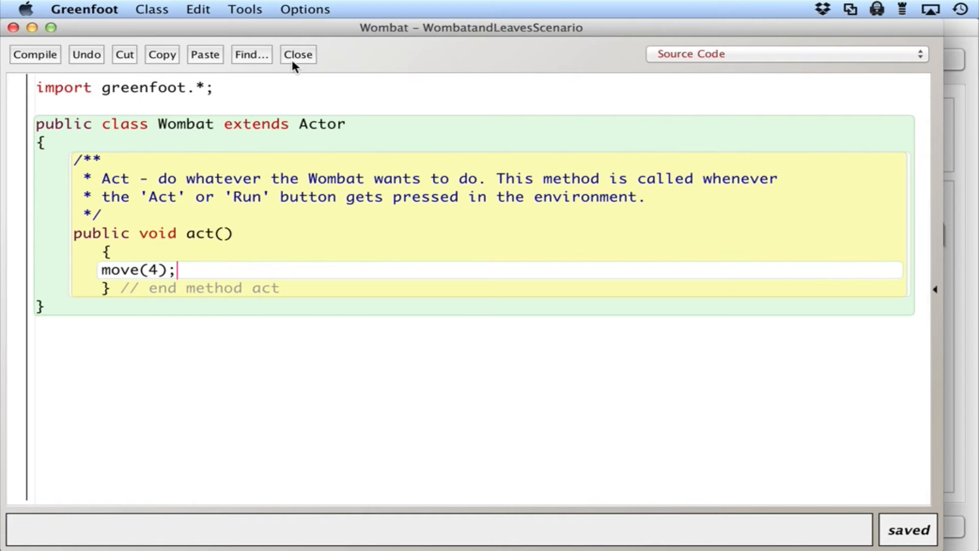
left_click(297, 54)
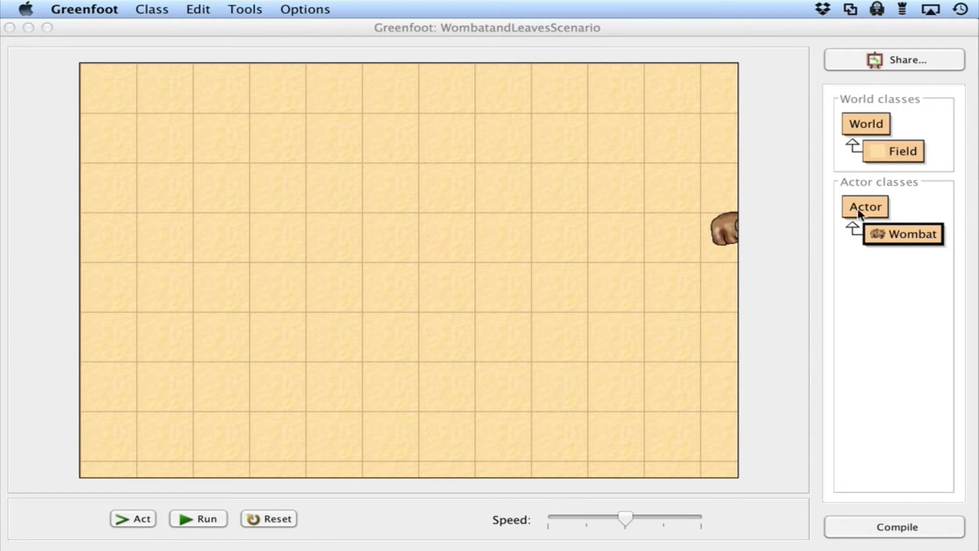
mouse_move(864, 215)
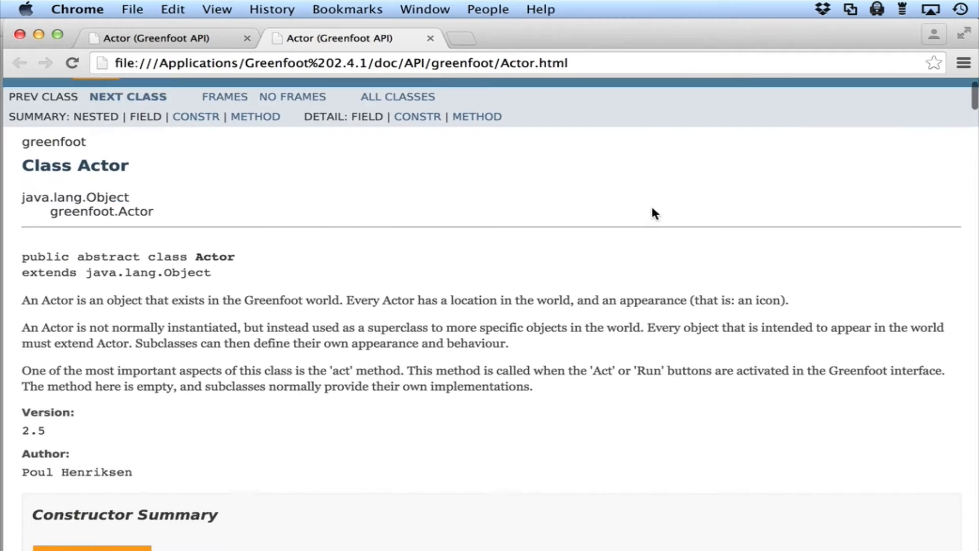
Scroll the Actor API method summary down to the isAtEdge() and move(int) entries
scroll("down", 3)
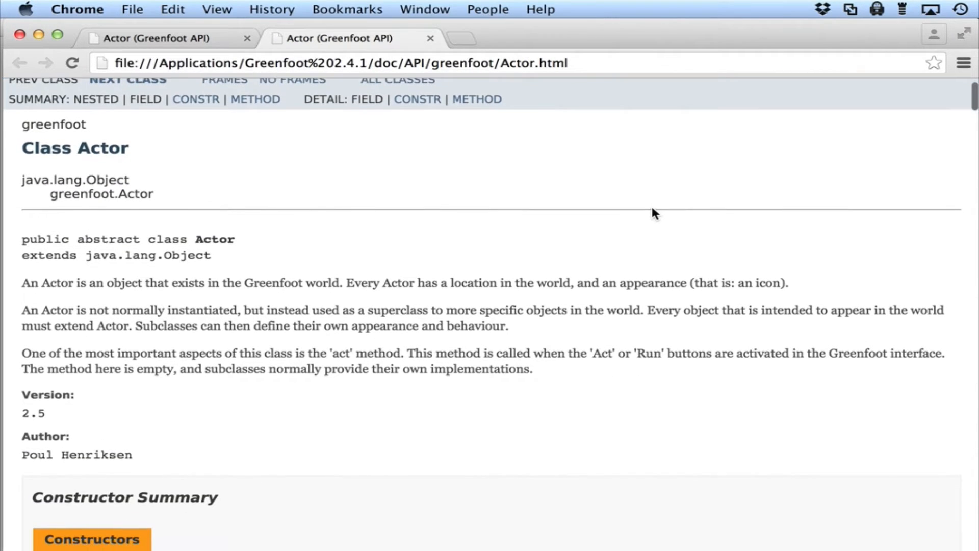
scroll("down", 3)
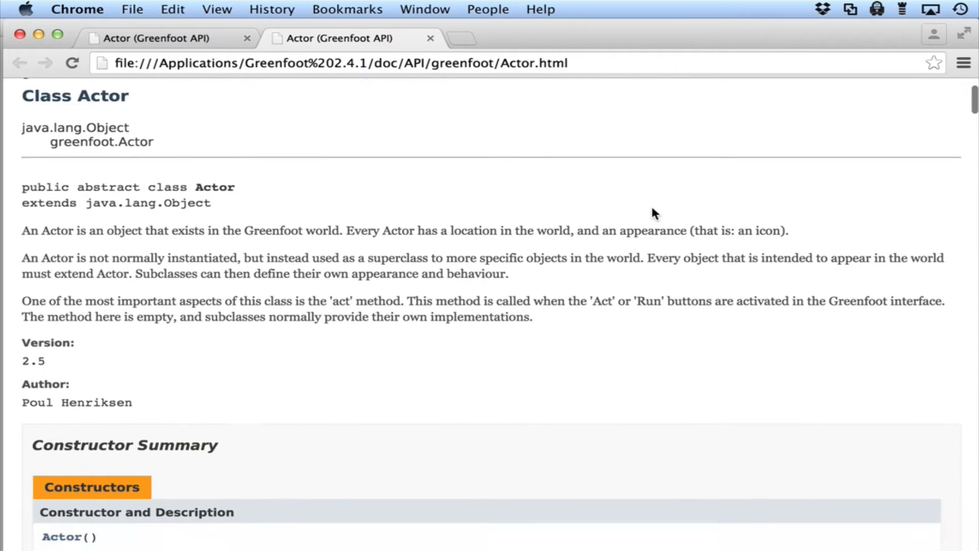
scroll("down", 3)
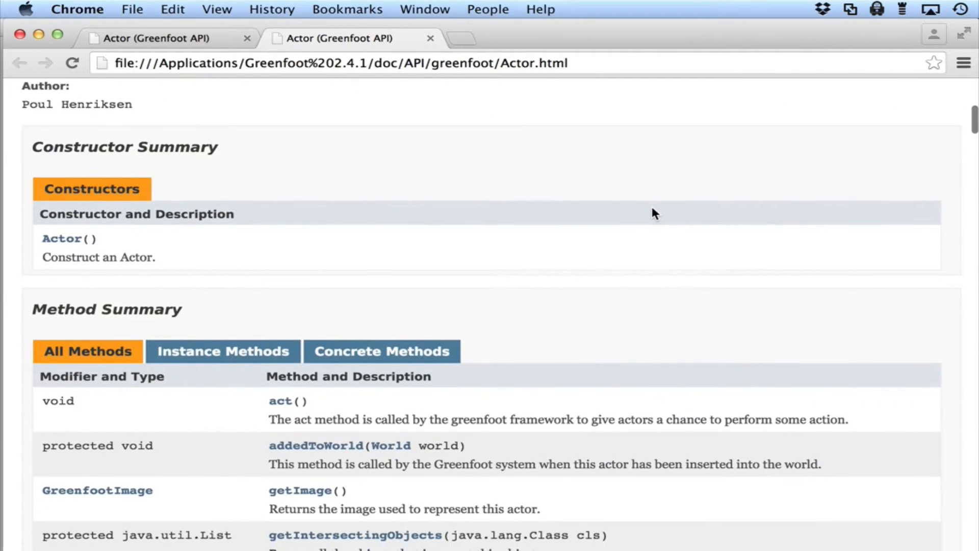
scroll("down", 3)
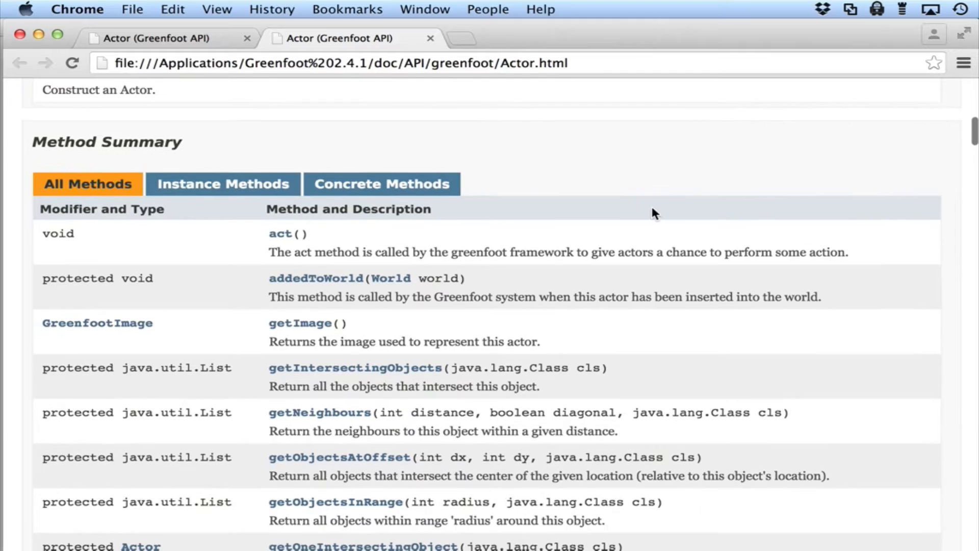
scroll("down", 3)
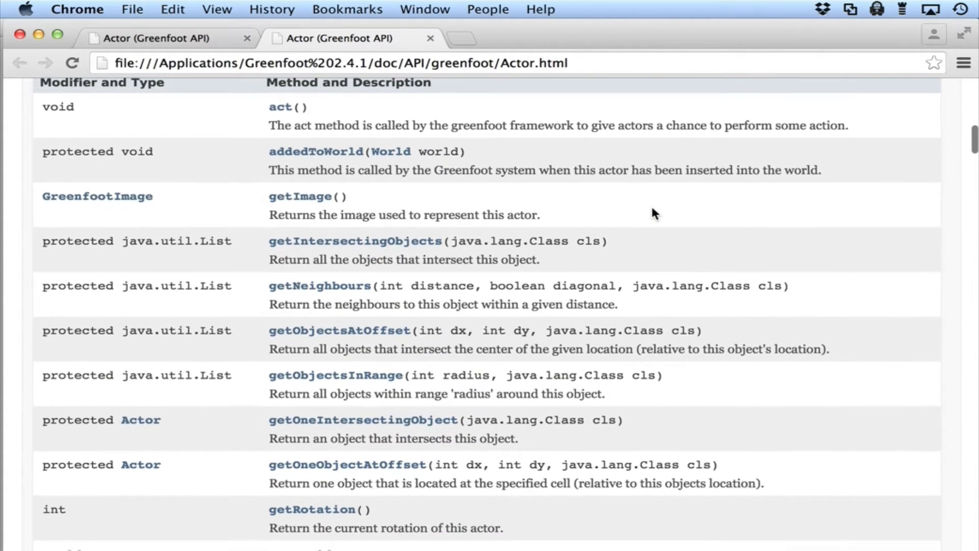
scroll("down", 3)
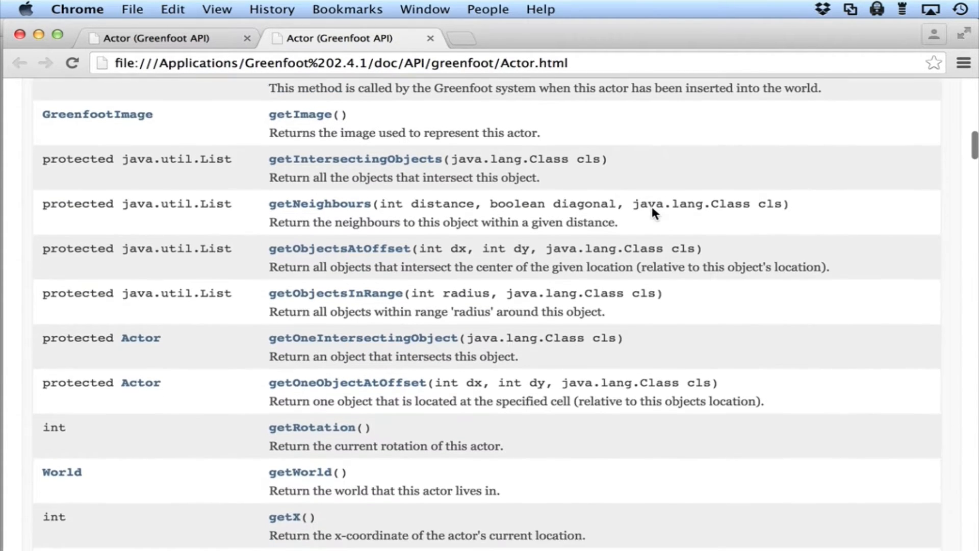
scroll("down", 3)
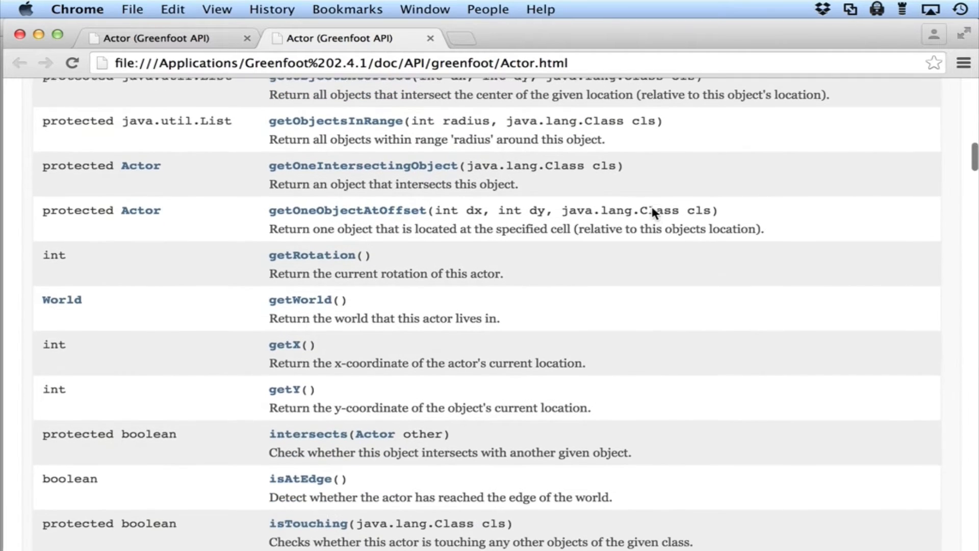
scroll("down", 3)
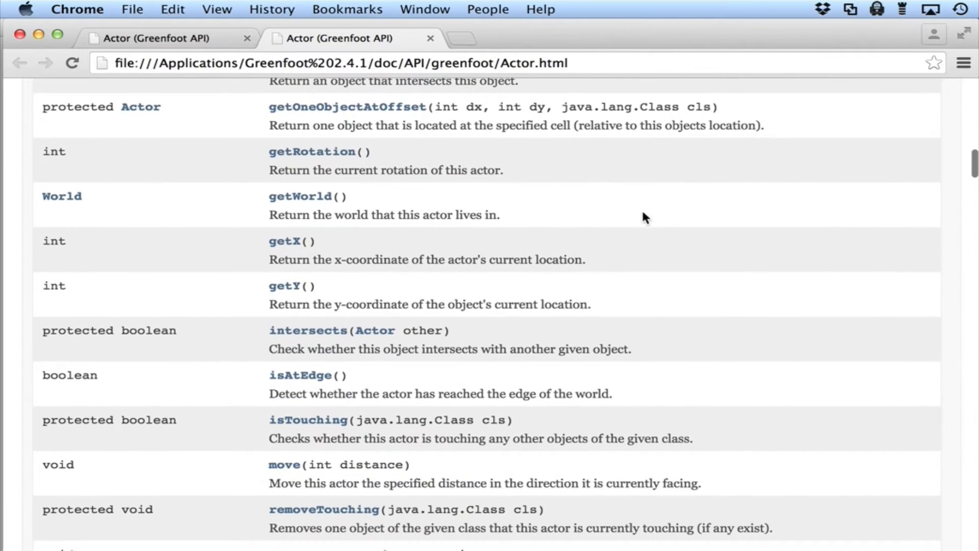
mouse_move(299, 374)
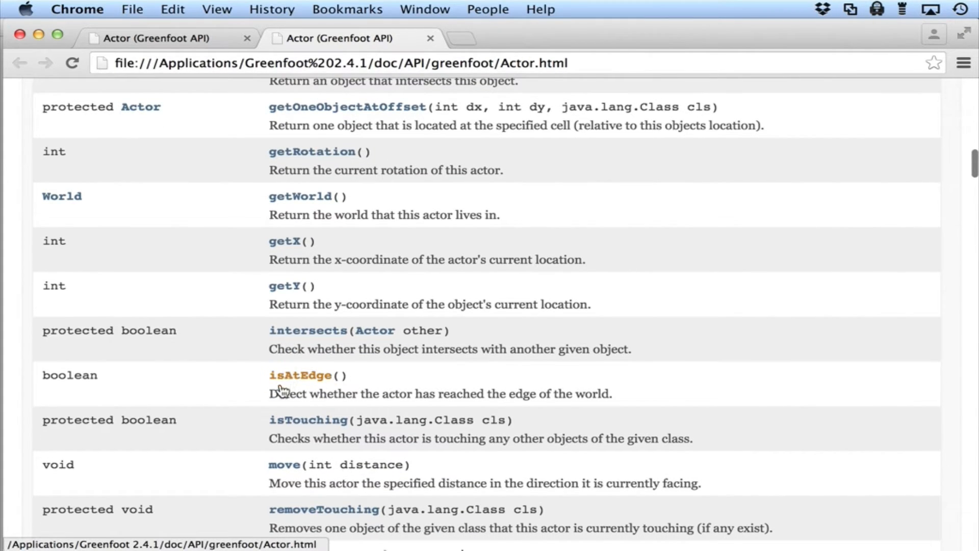
mouse_move(280, 392)
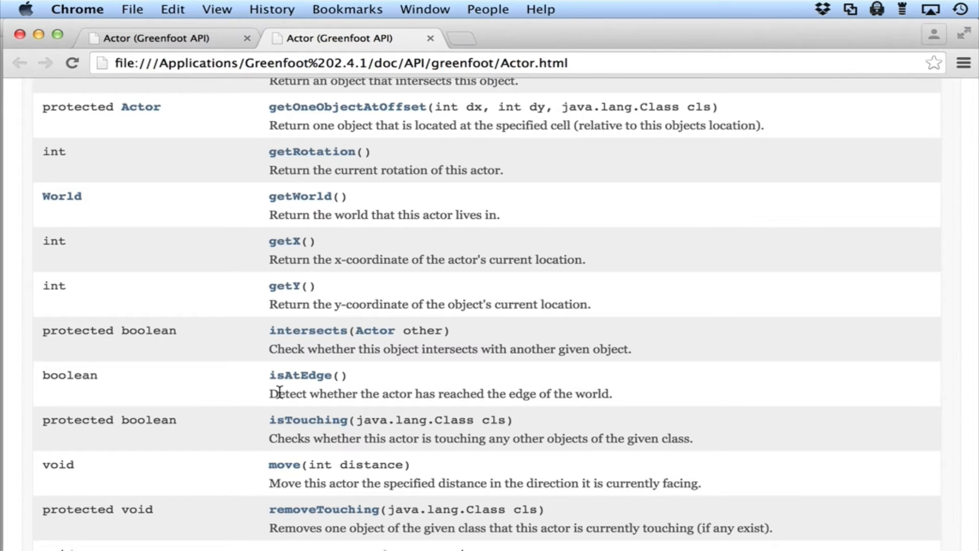
mouse_move(299, 380)
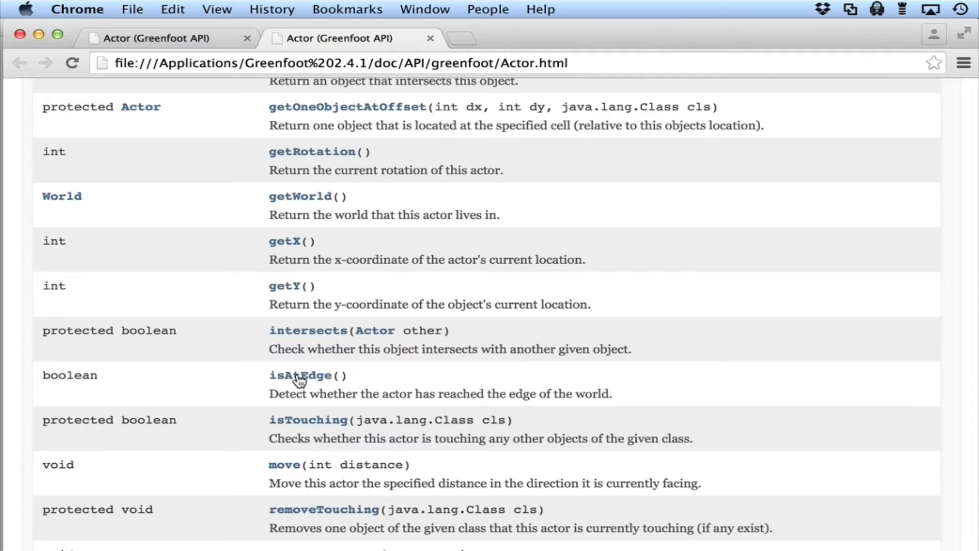
mouse_move(548, 98)
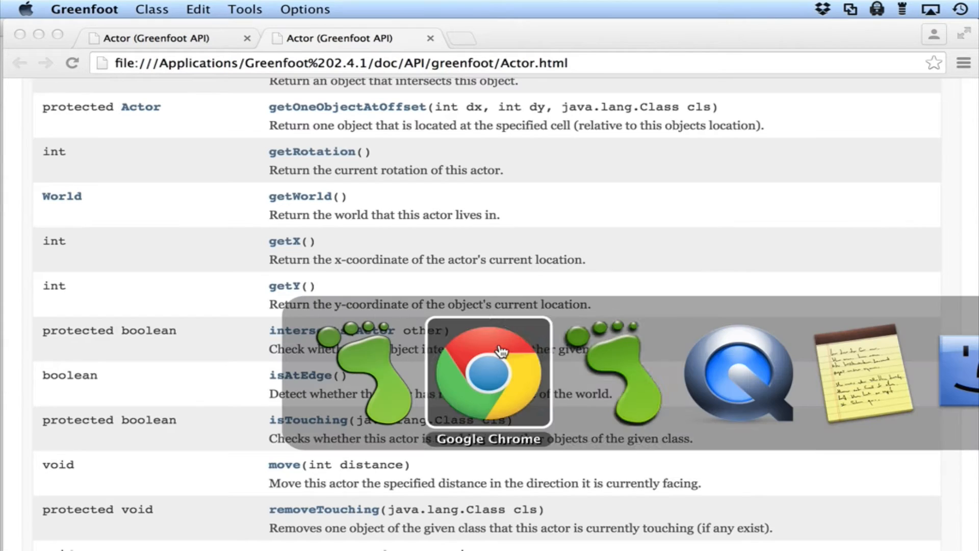
Return to Greenfoot and open the Wombat class source editor
left_click(383, 371)
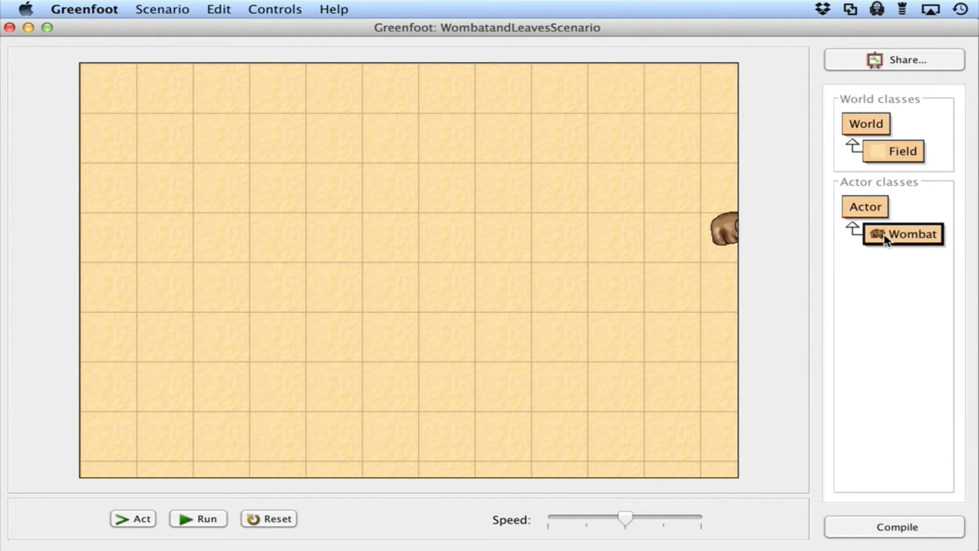
double_click(902, 234)
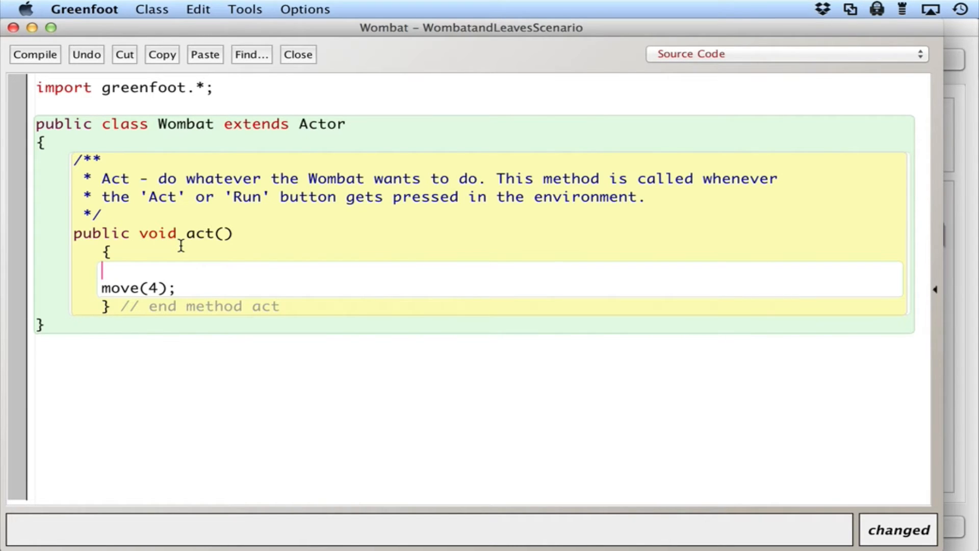
Wrap move(4) in an "if( i'm not at an edge )" block with its closing brace in act()
type("if(")
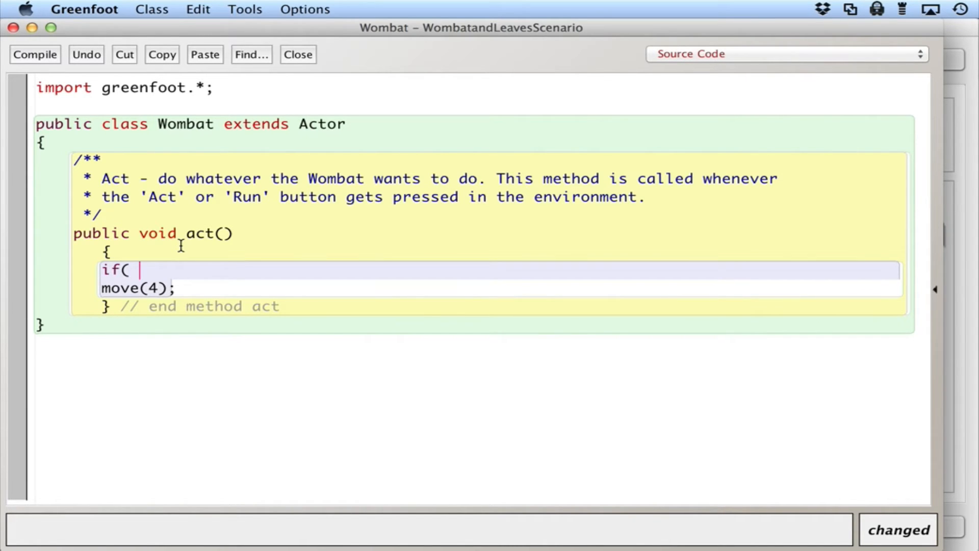
type("i'")
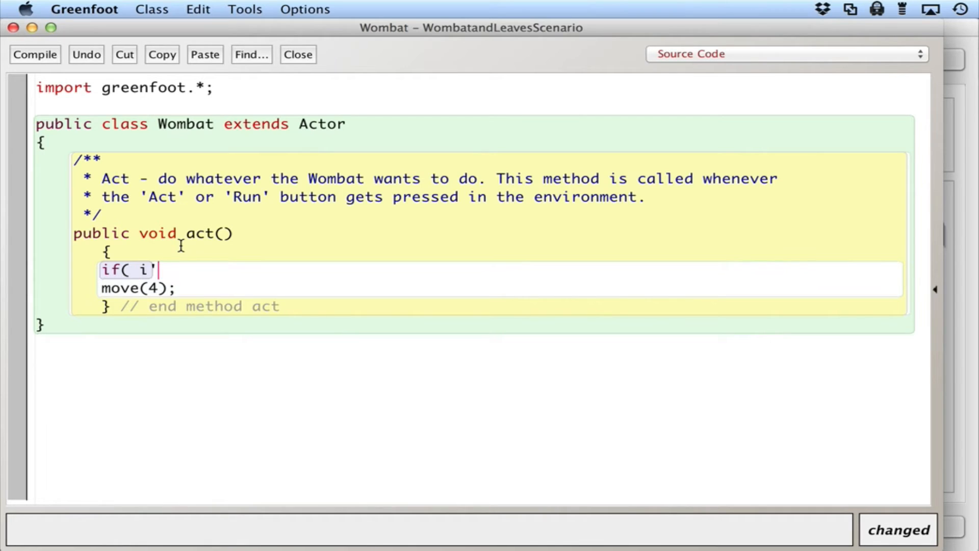
type("m not at")
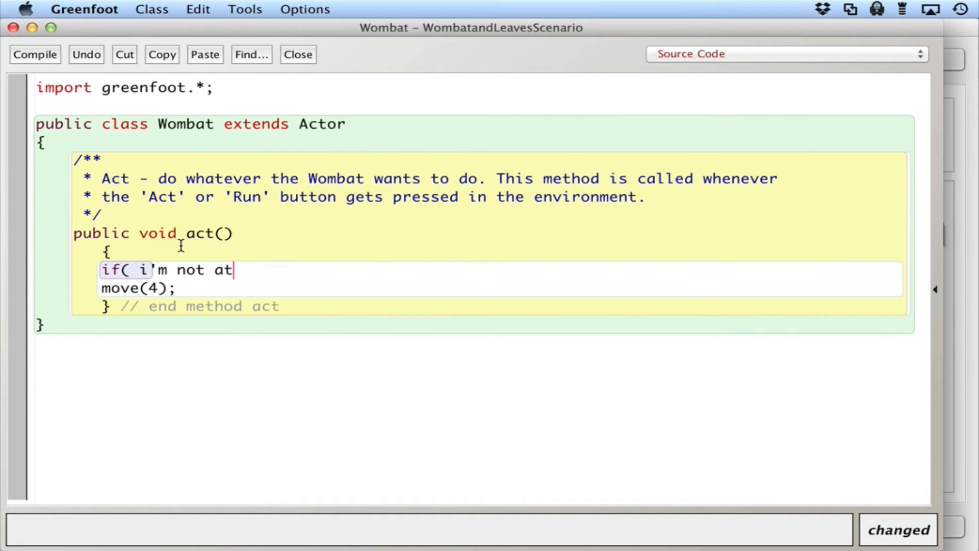
type("an edge")
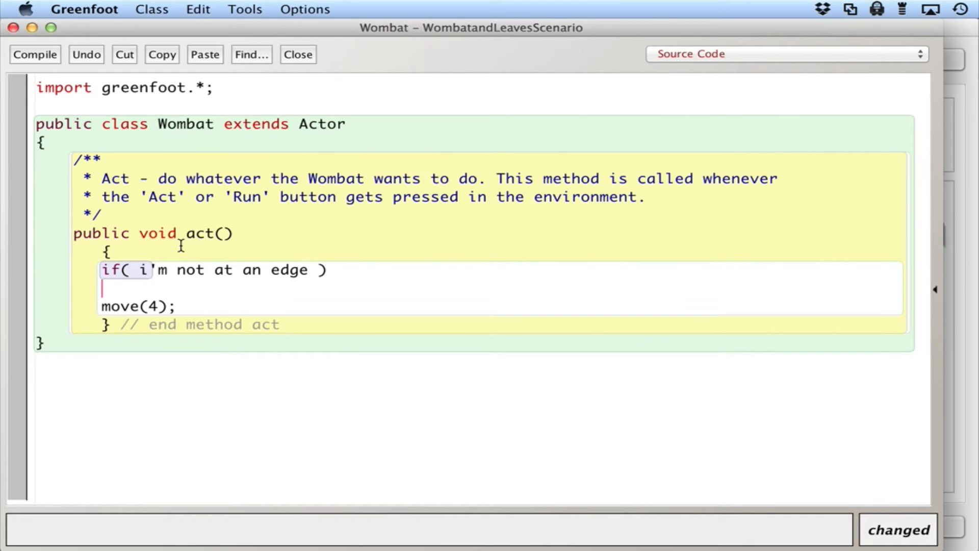
type("{")
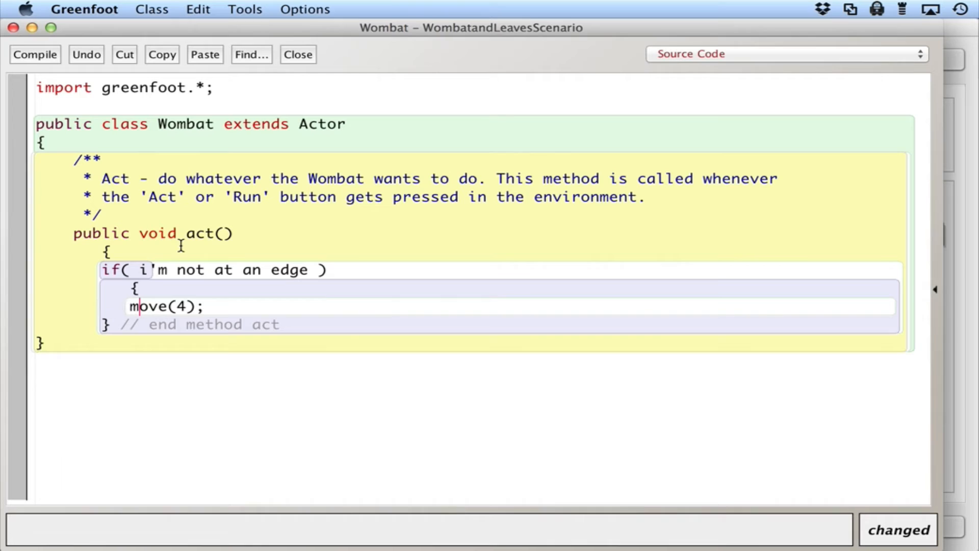
key("Return")
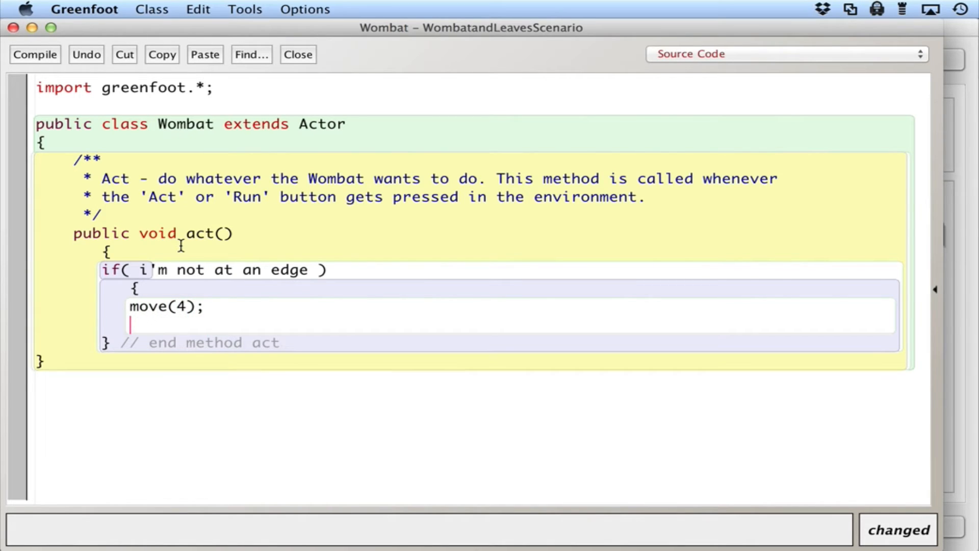
type("}")
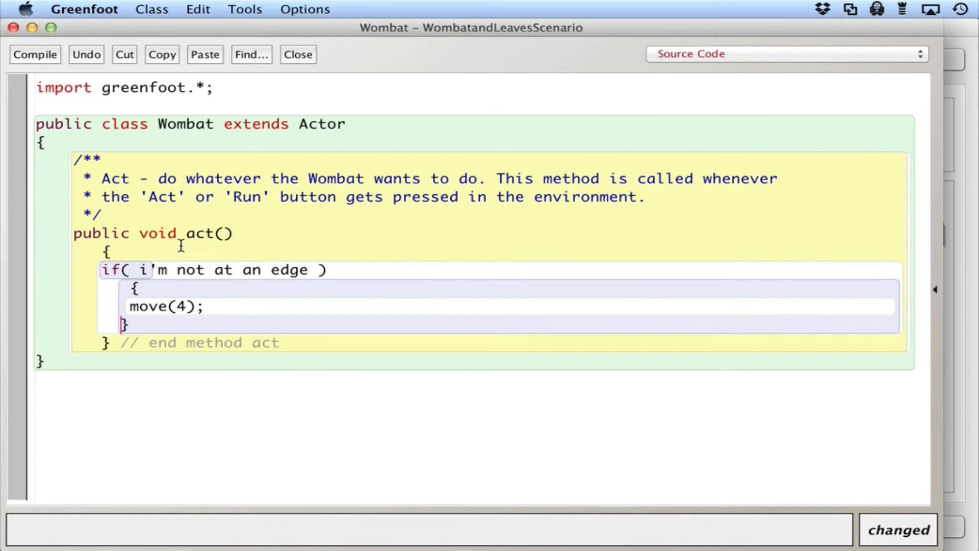
key("Return")
type("else")
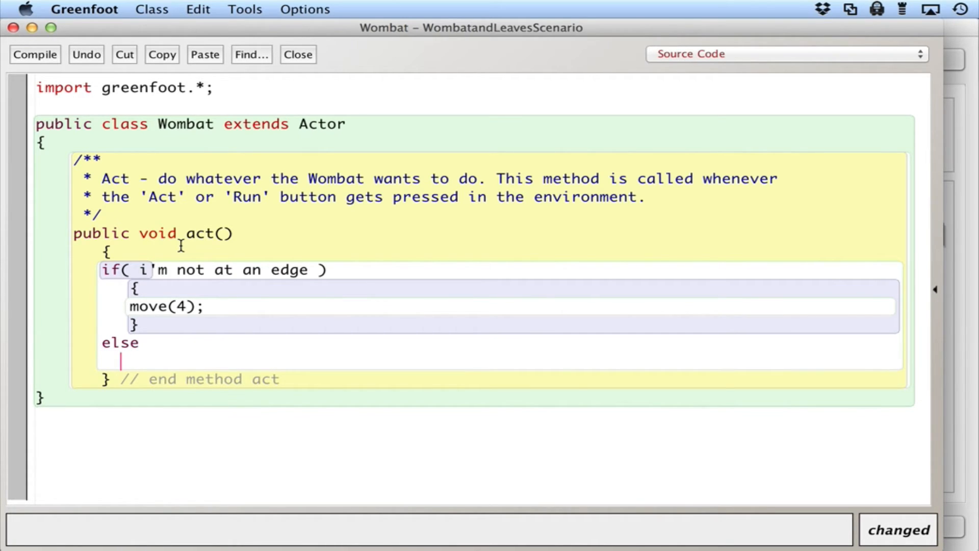
Add an else block whose body reads the placeholder "turn around"
type("{")
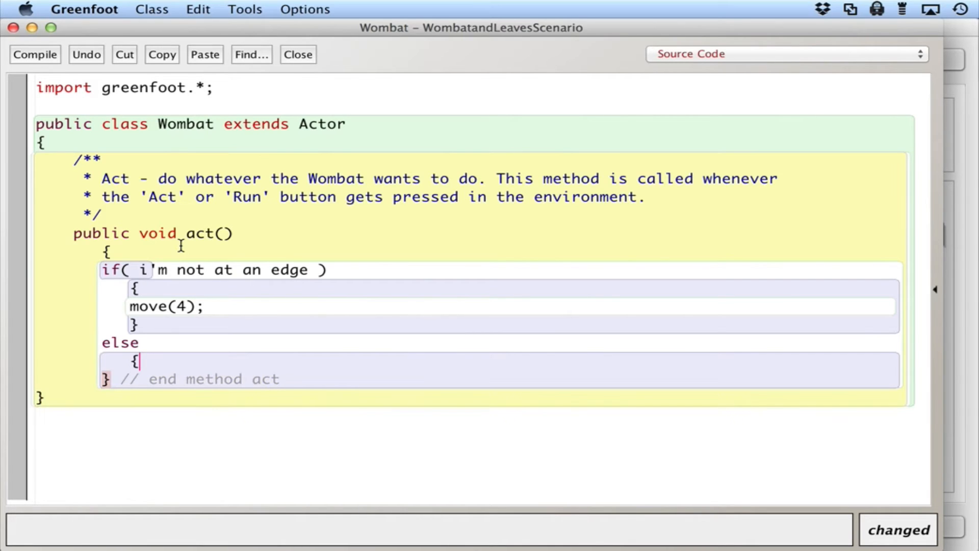
type("tu")
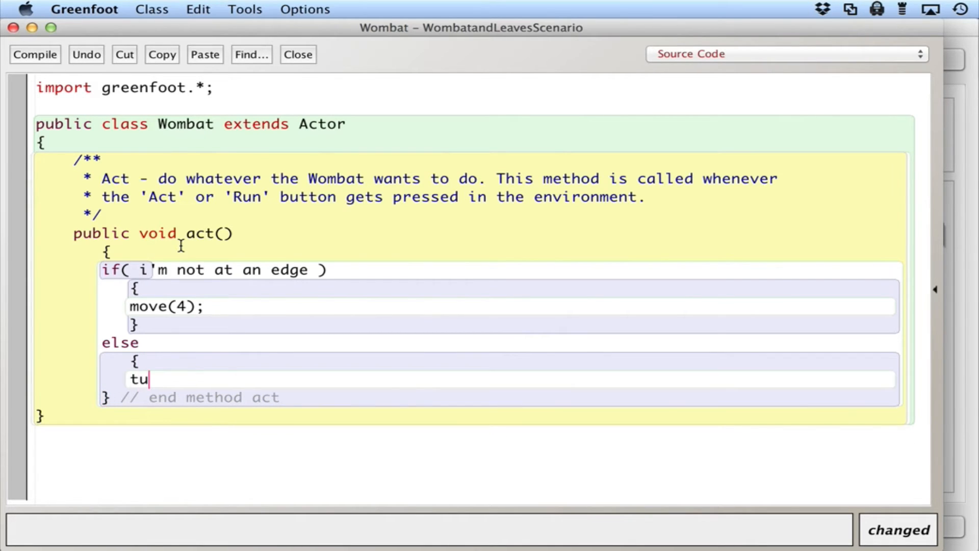
type("rn")
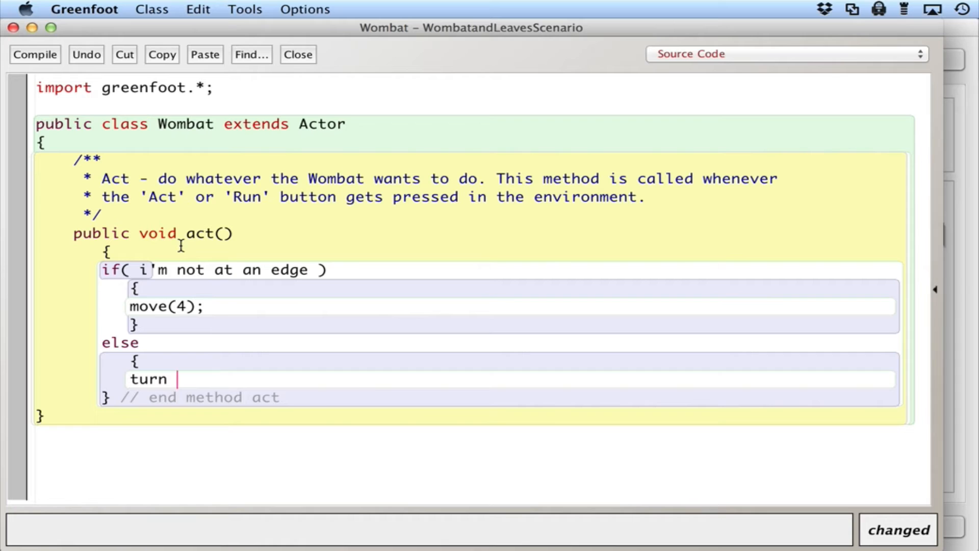
key("Backspace")
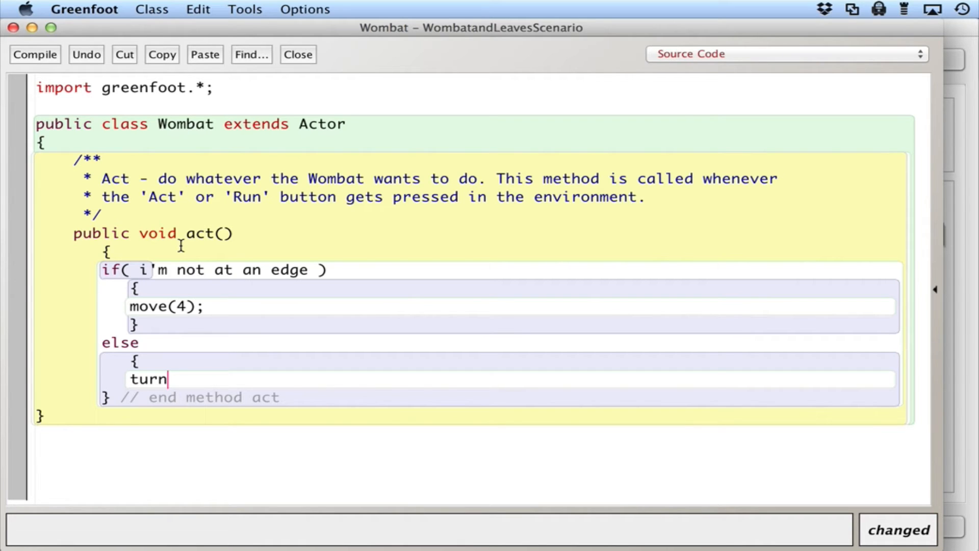
type("ar")
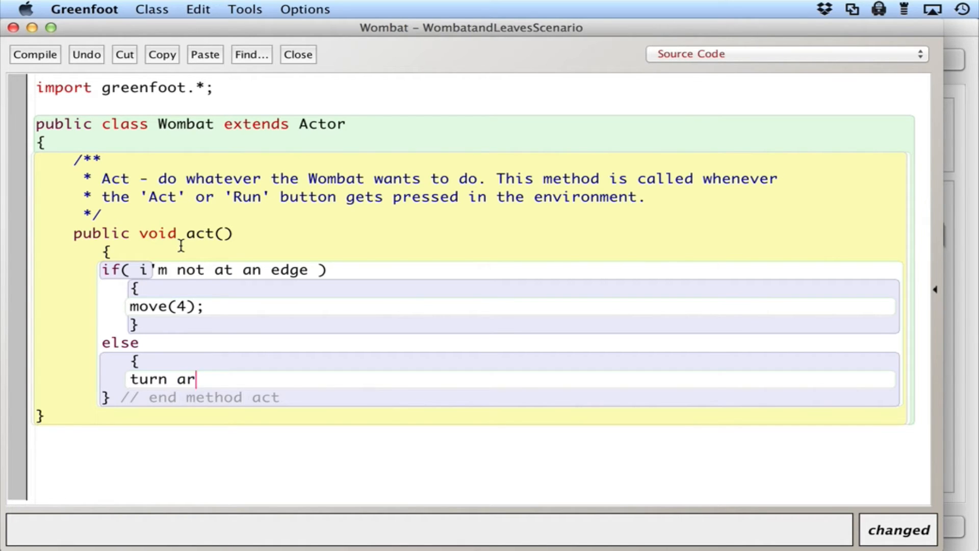
type("ound")
type("}")
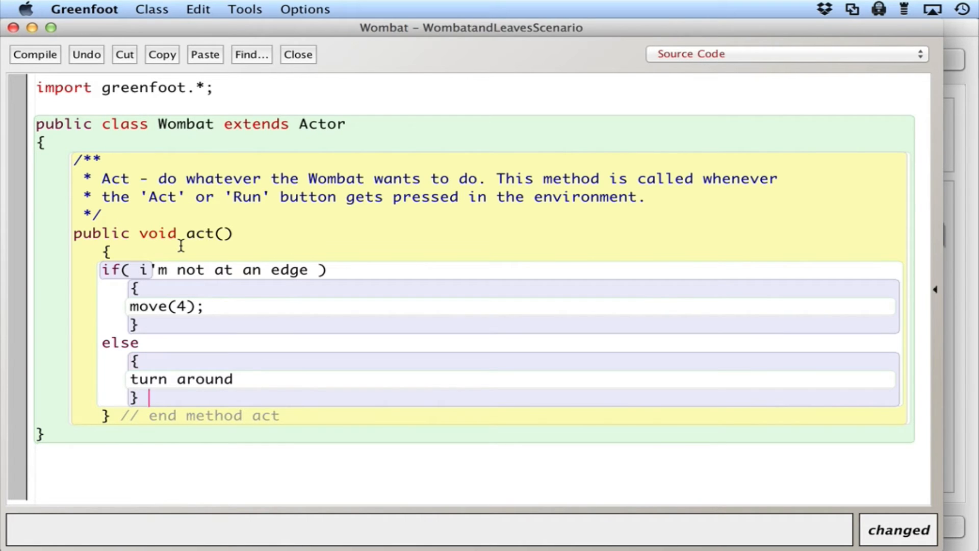
Comment the closing braces as // end else and end if, and begin retyping the condition as isA
type("// end else")
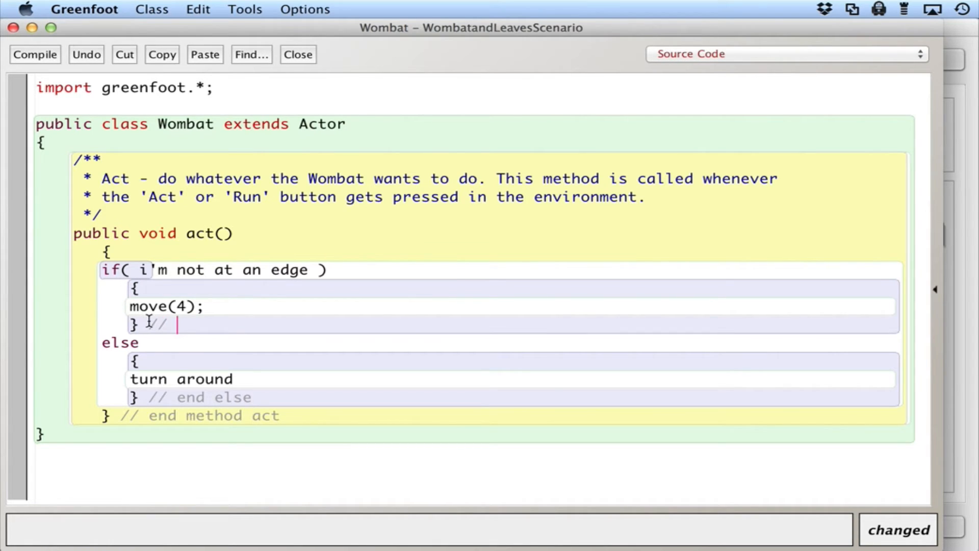
type("end if")
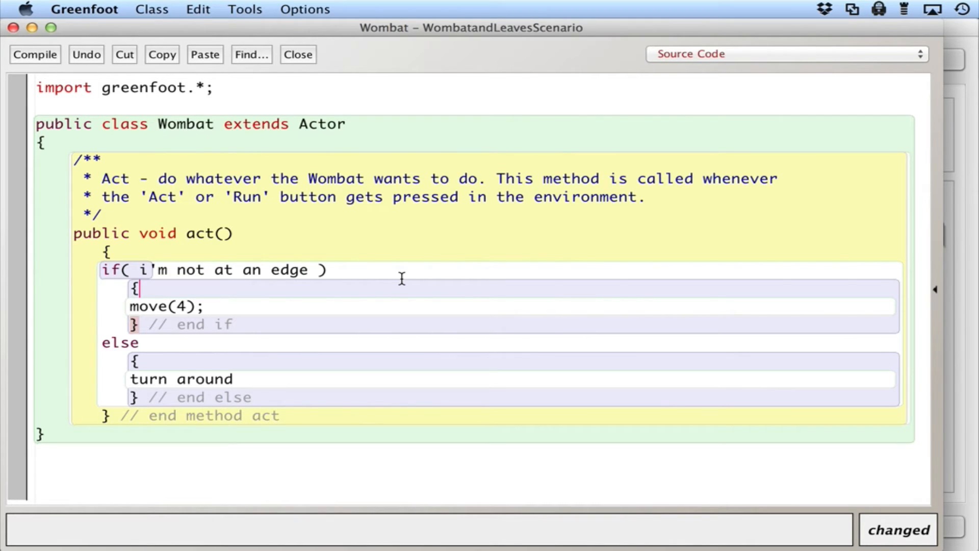
mouse_move(138, 269)
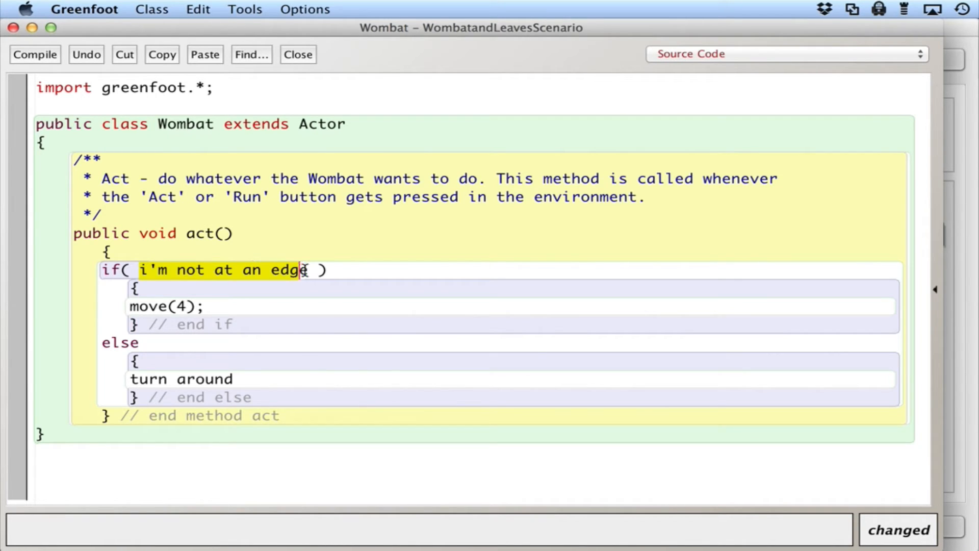
type("isA )")
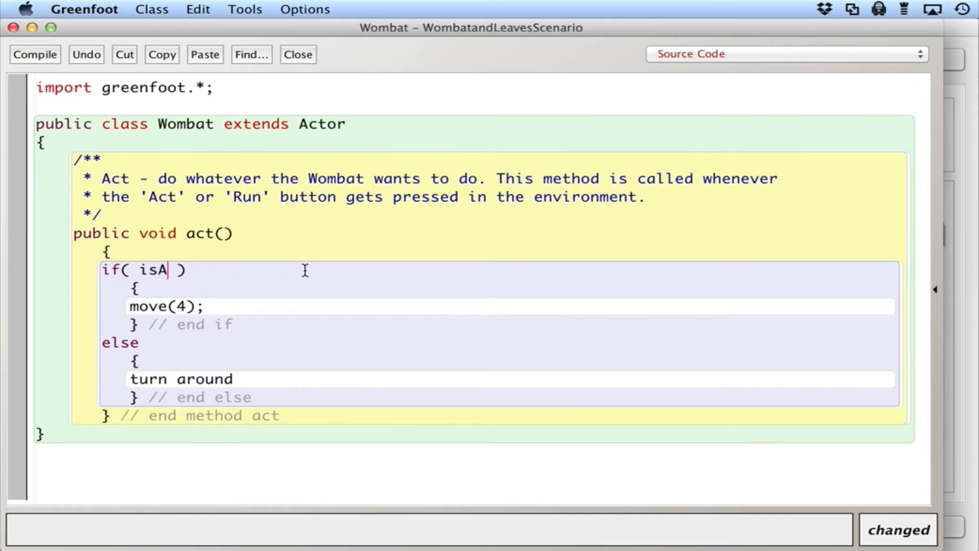
Make the if condition the real test !isAtEdge()
type("tEdg")
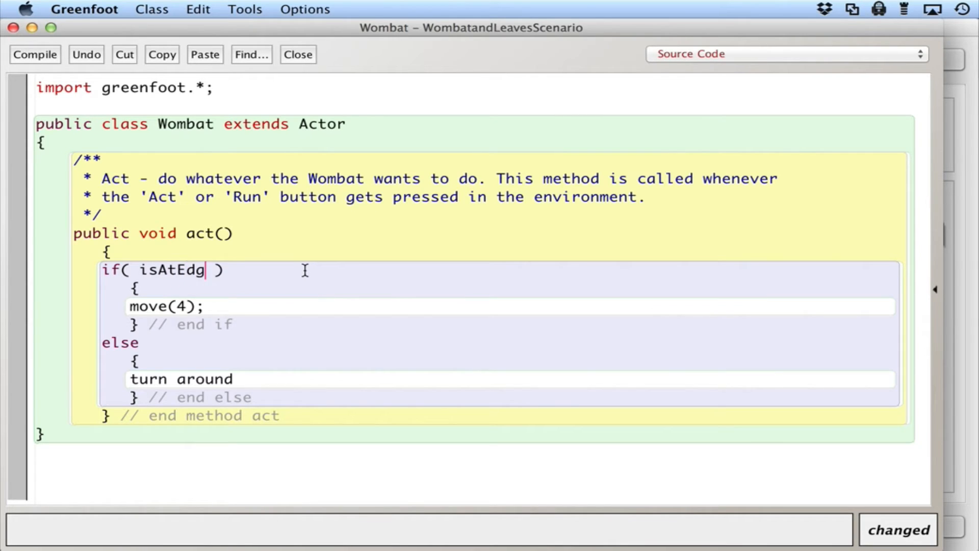
type("e()")
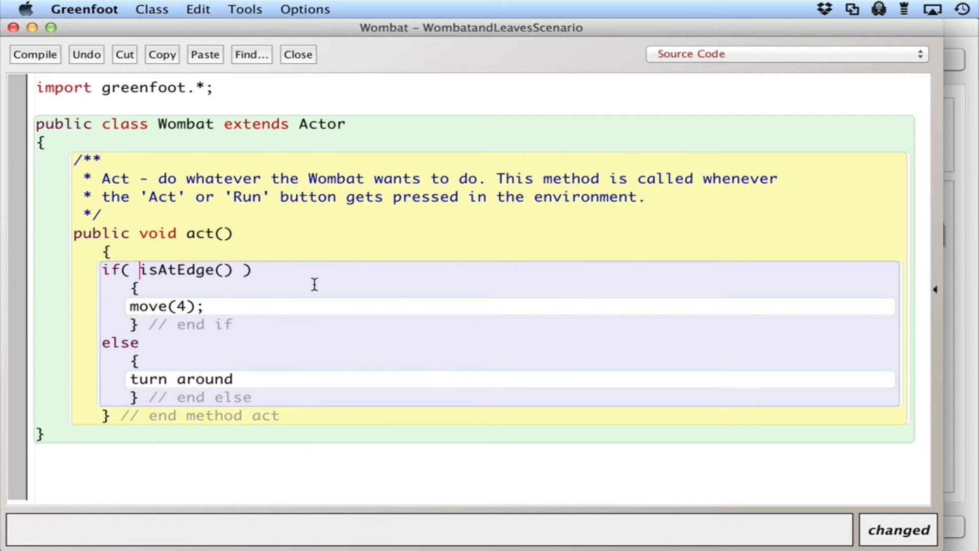
type("!")
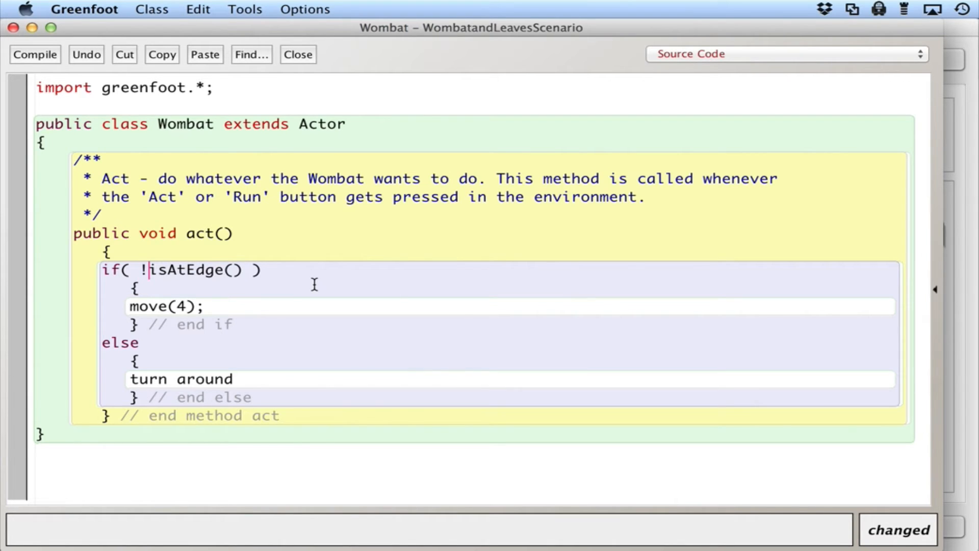
mouse_move(263, 305)
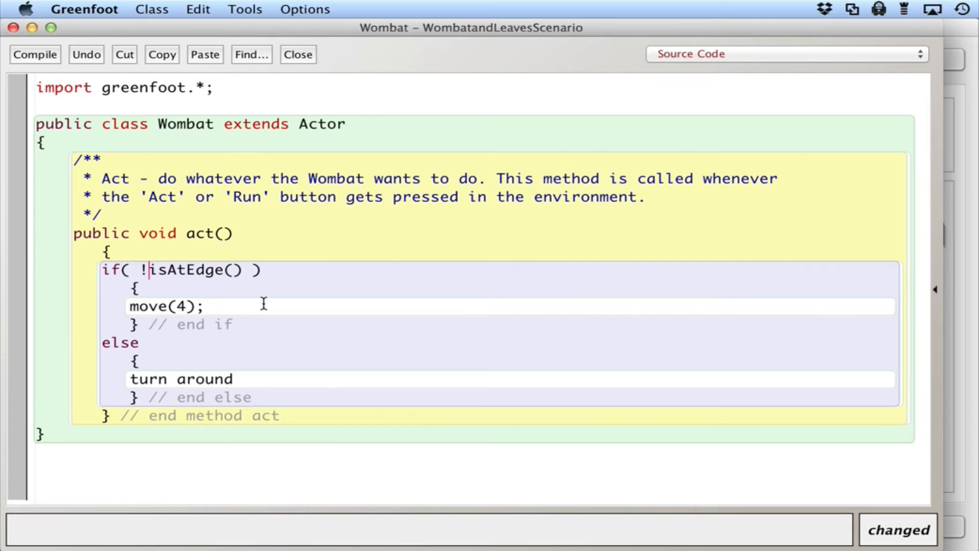
mouse_move(180, 394)
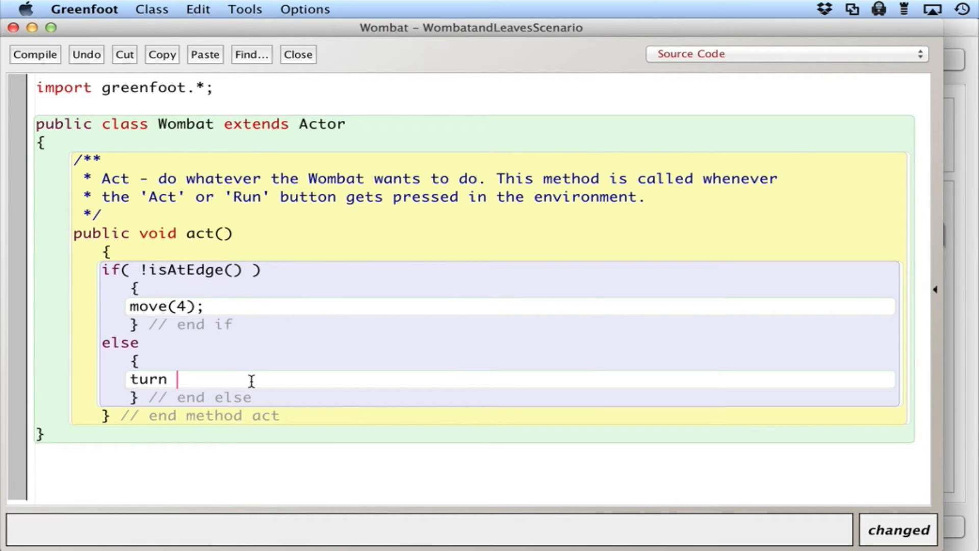
Replace "turn around" with turn( 180 );, correcting the mistyped -1 argument
type("(")
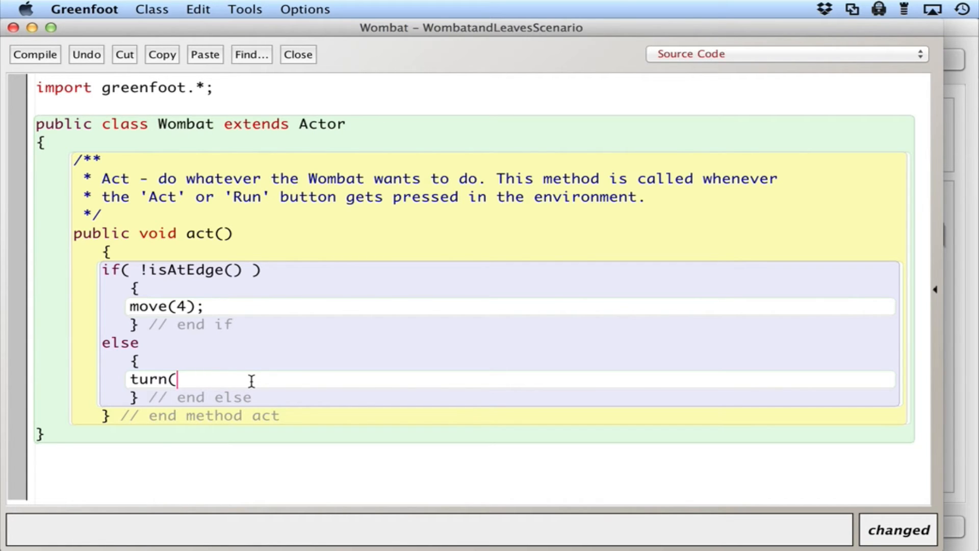
type("-1")
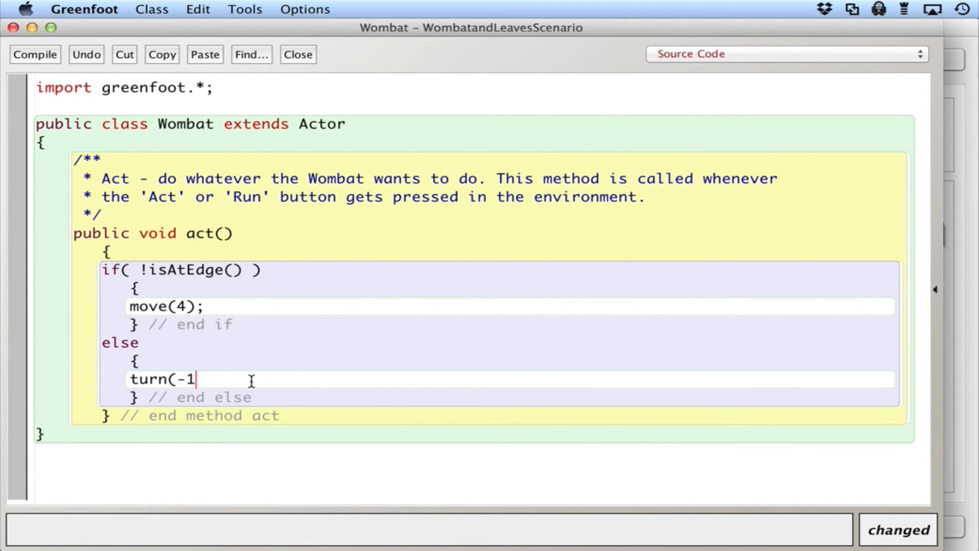
key("backspace")
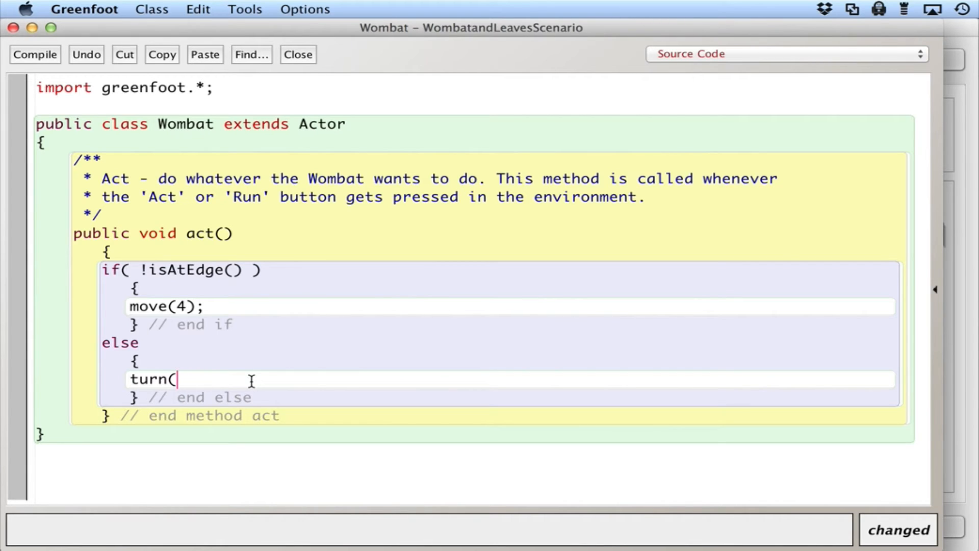
type("180)")
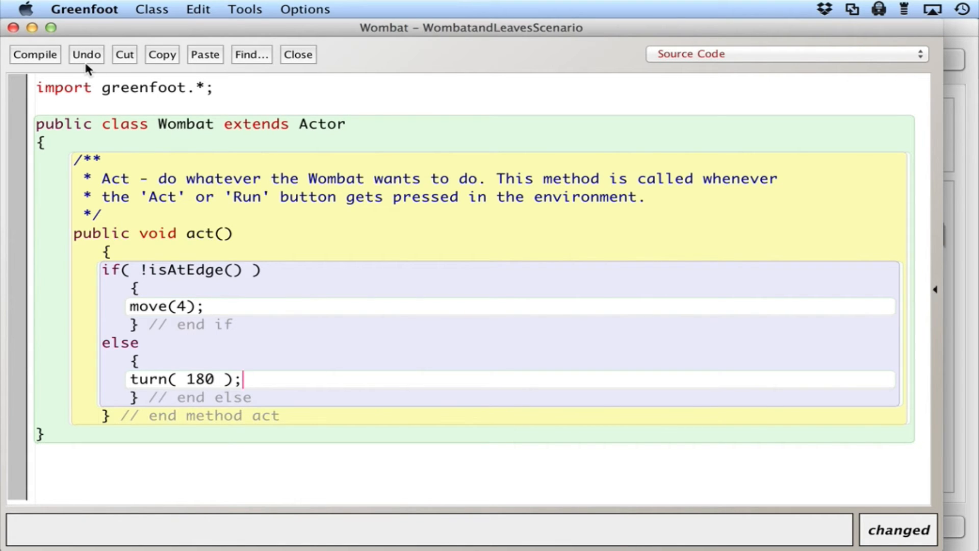
Compile Wombat, run until the wombat turns at the right edge, pause, and reopen its source
left_click(35, 54)
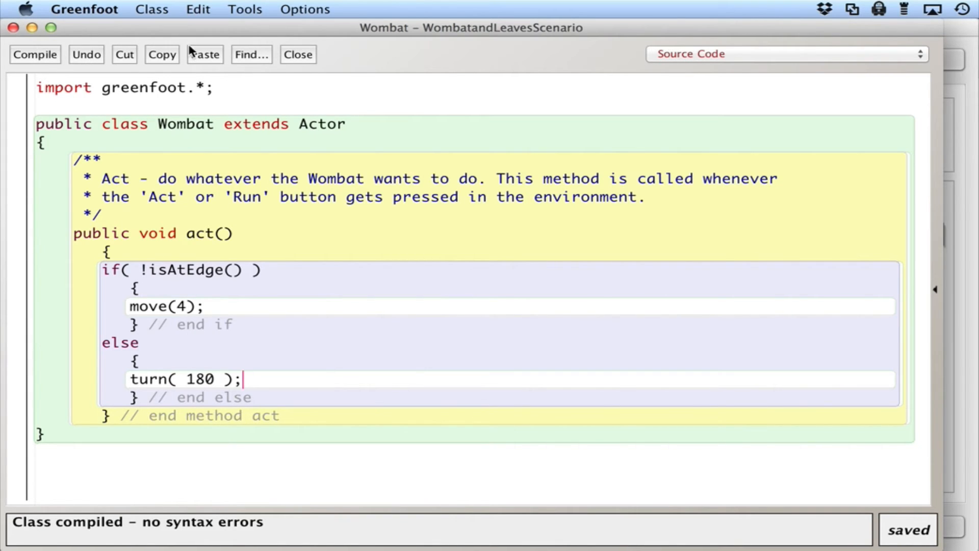
left_click(296, 54)
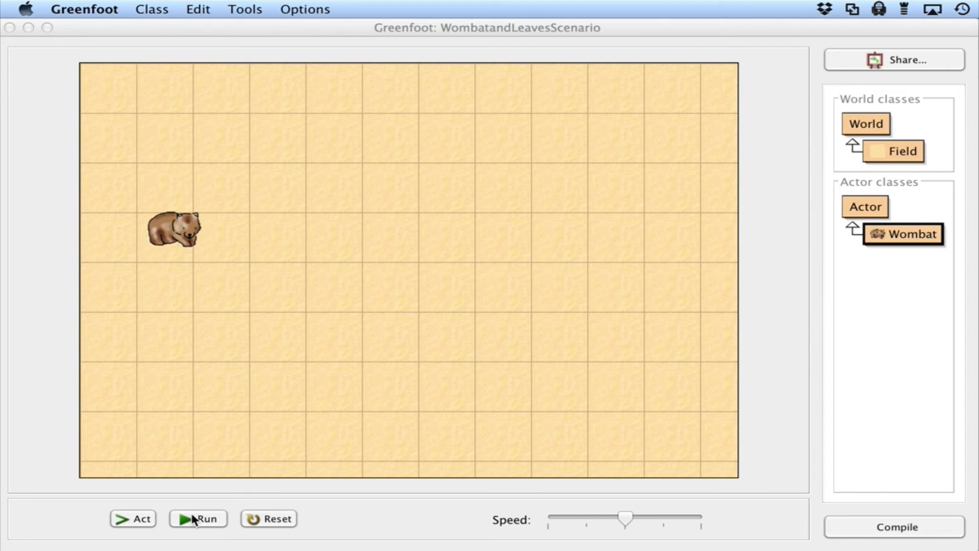
left_click(198, 518)
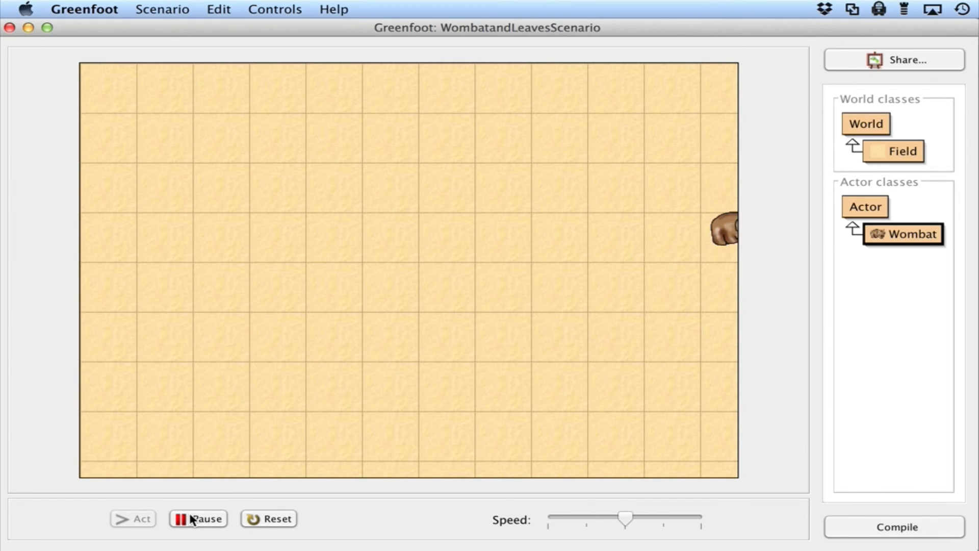
left_click(197, 518)
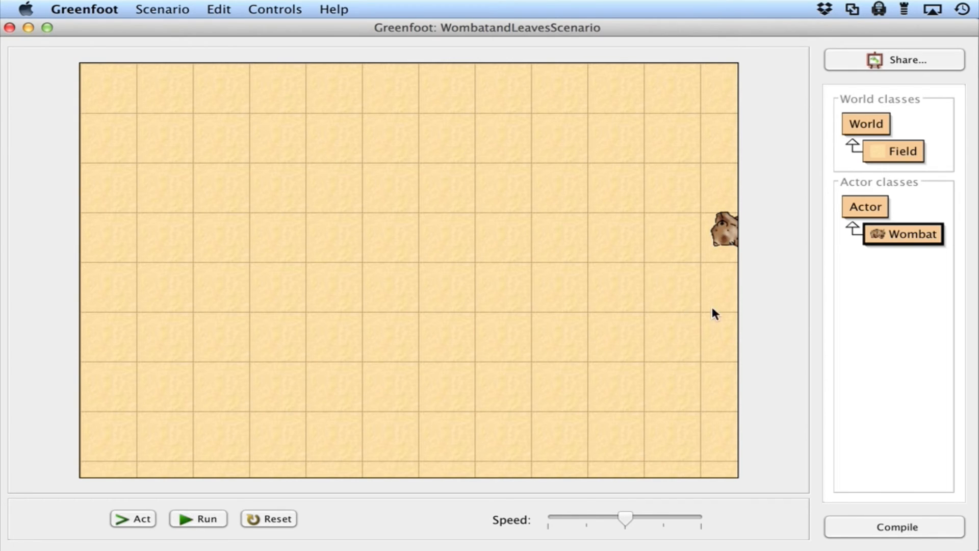
double_click(903, 234)
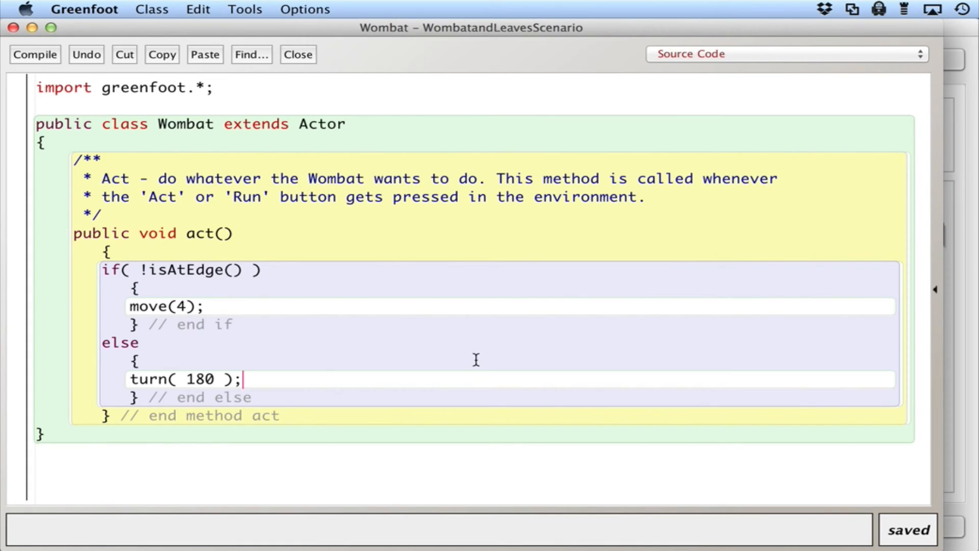
mouse_move(184, 270)
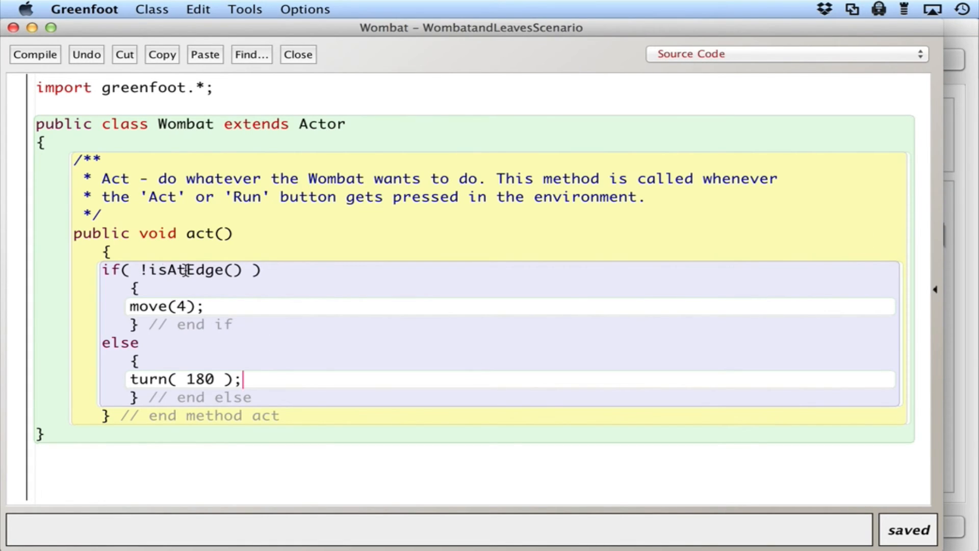
mouse_move(193, 388)
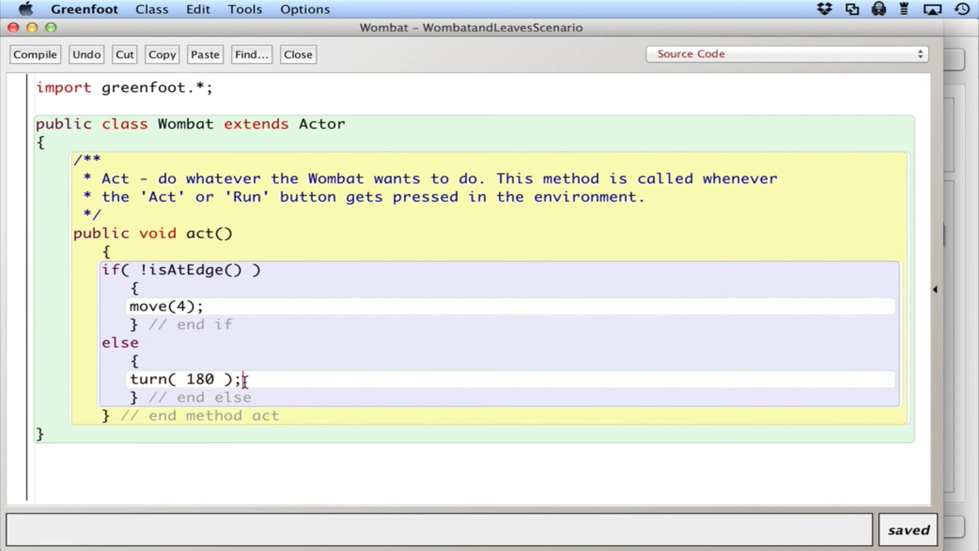
Add move(1); after turn( 180 ); in the else branch and compile the class
key("Return")
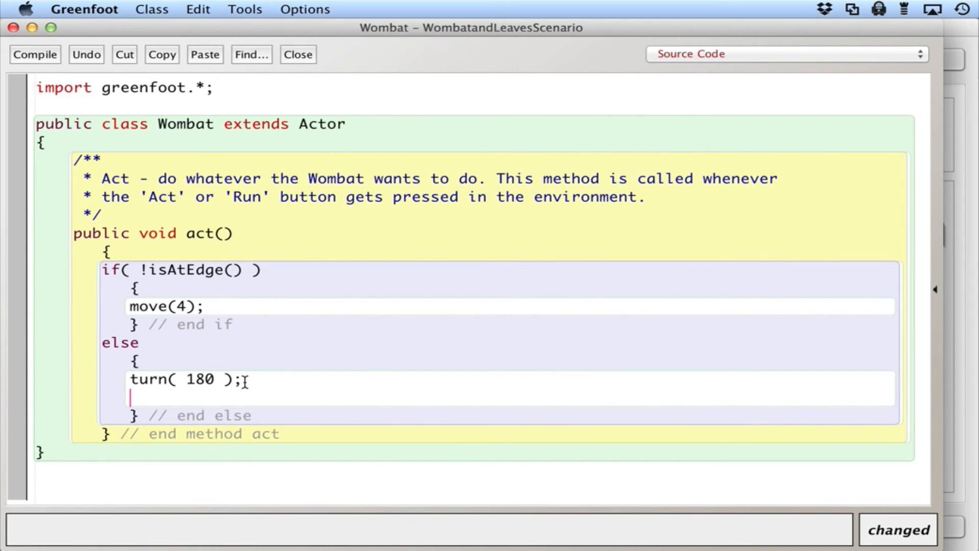
type("move(")
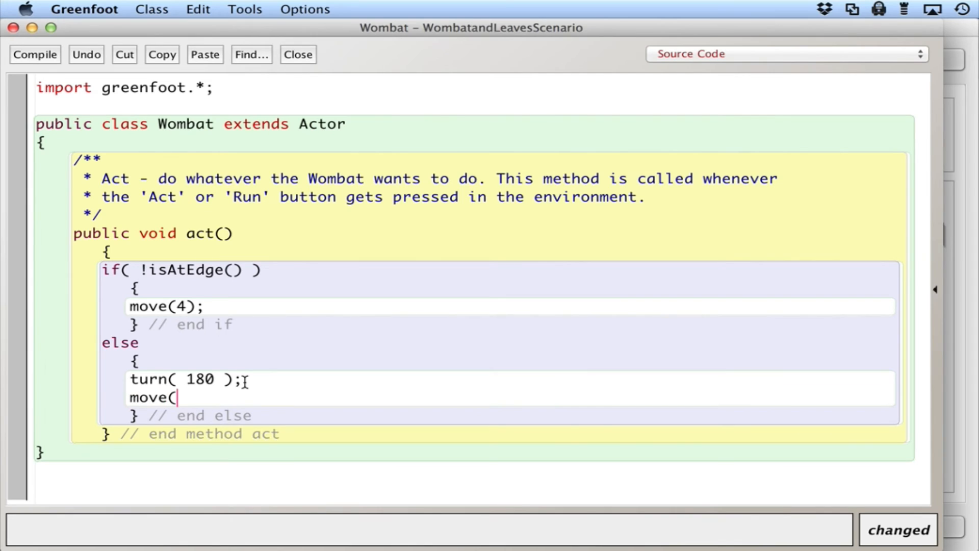
type("1);")
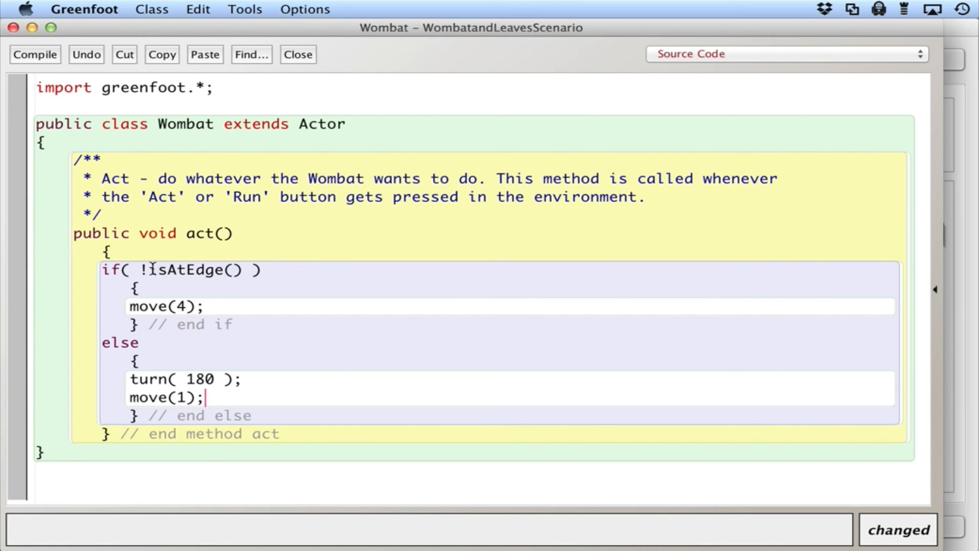
mouse_move(171, 270)
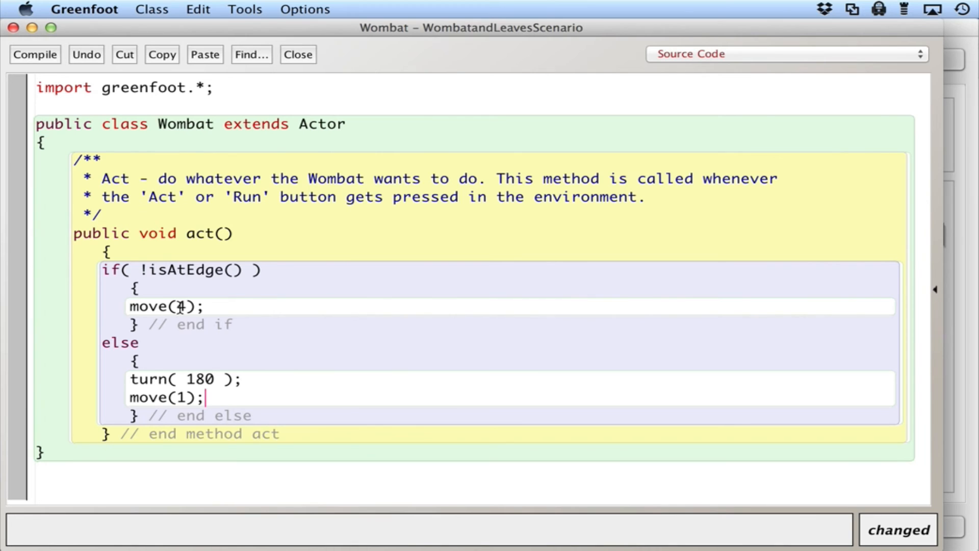
left_click(297, 54)
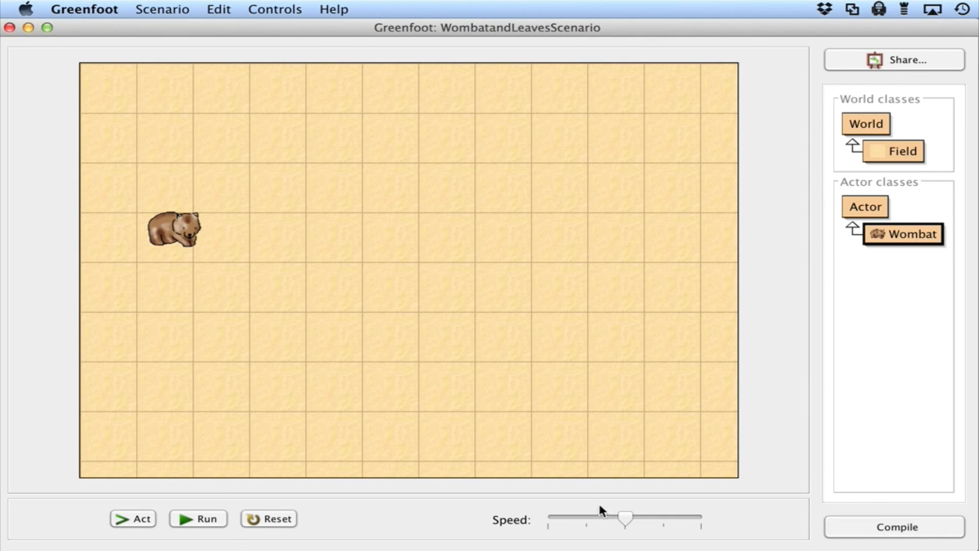
Run the scenario to watch the wombat bounce between the edges, then stop it
left_click(198, 518)
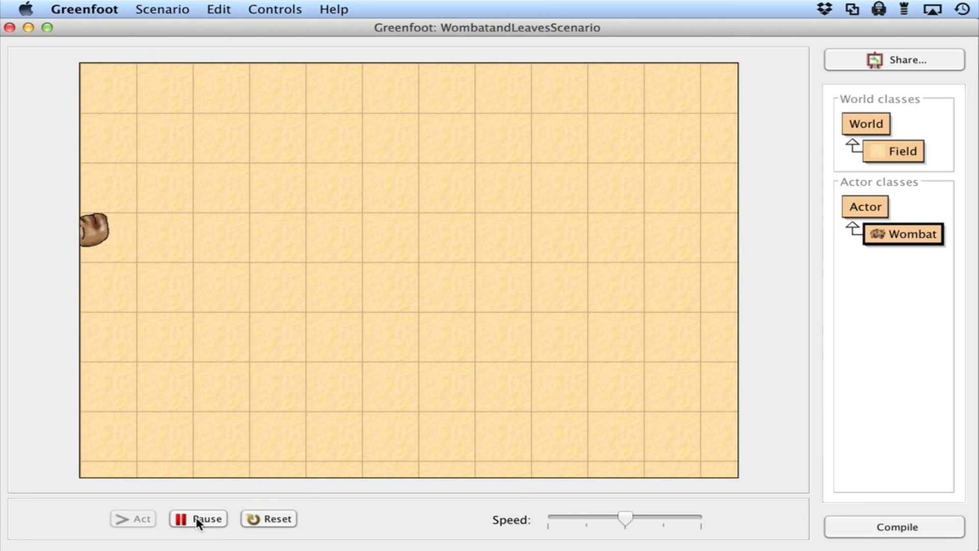
left_click(197, 518)
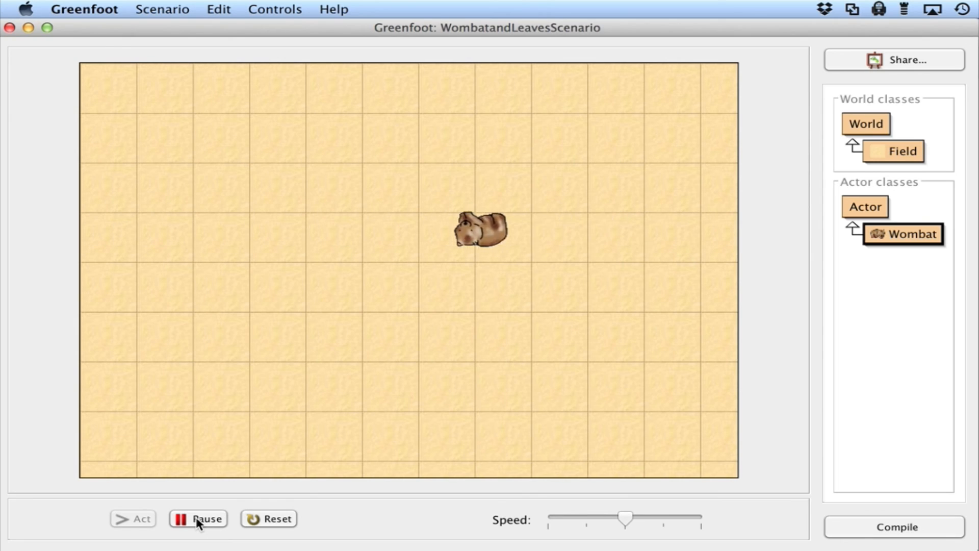
left_click(196, 518)
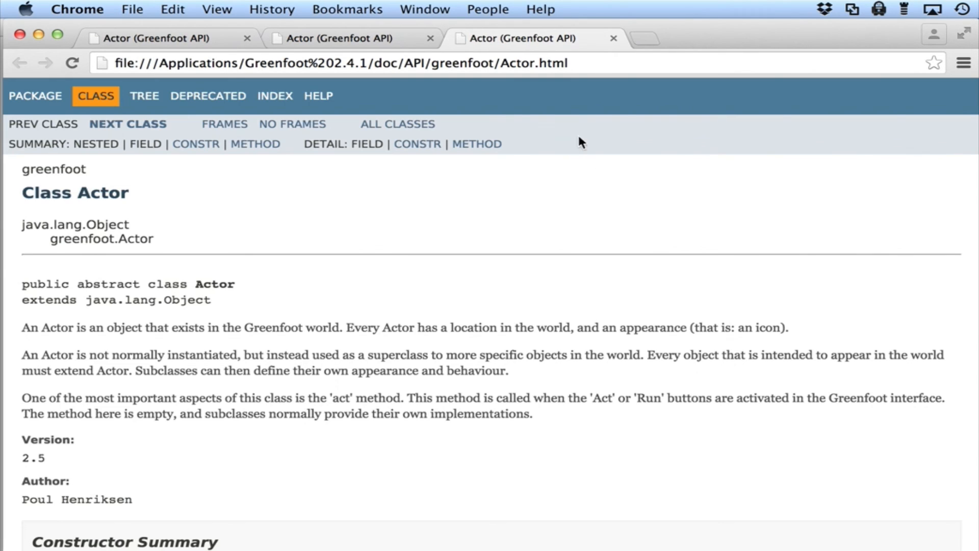
scroll("down", 3)
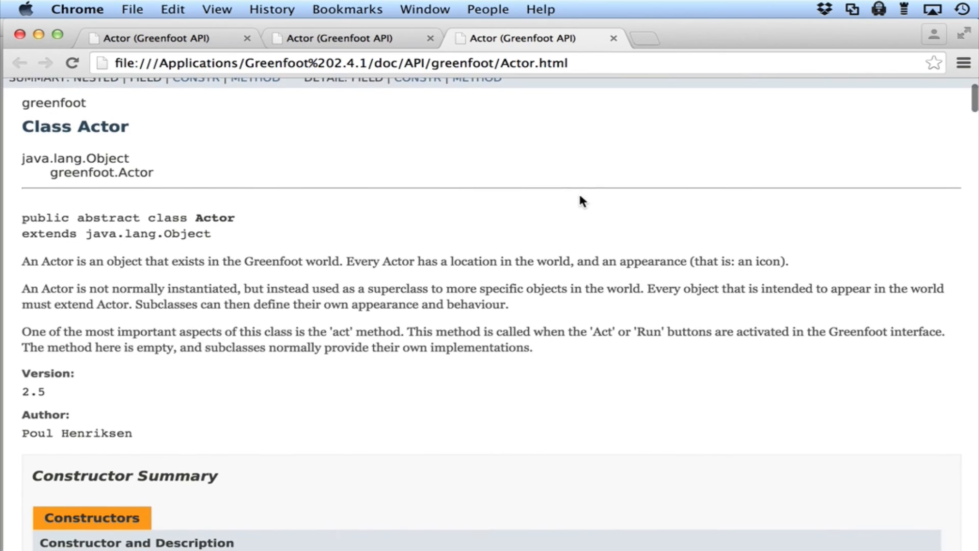
scroll("down", 3)
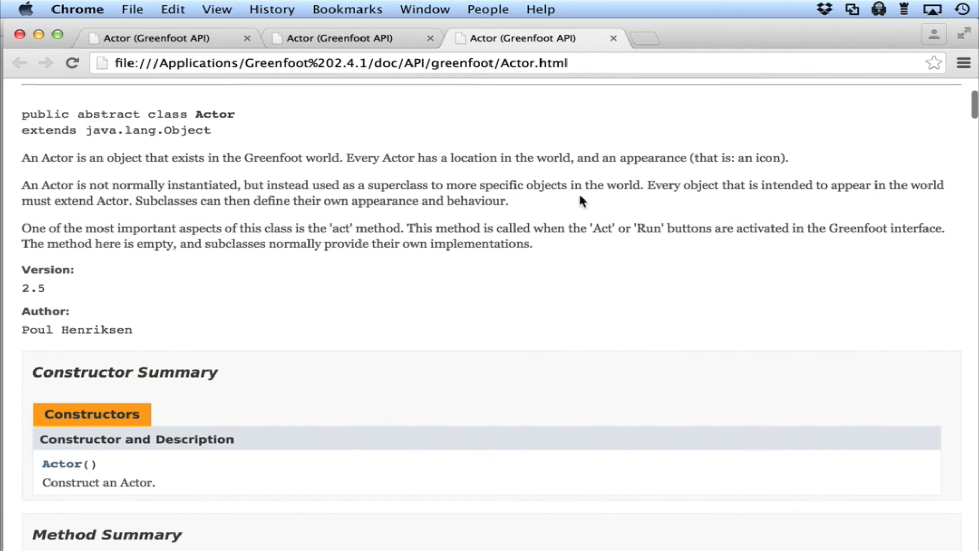
scroll("down", 3)
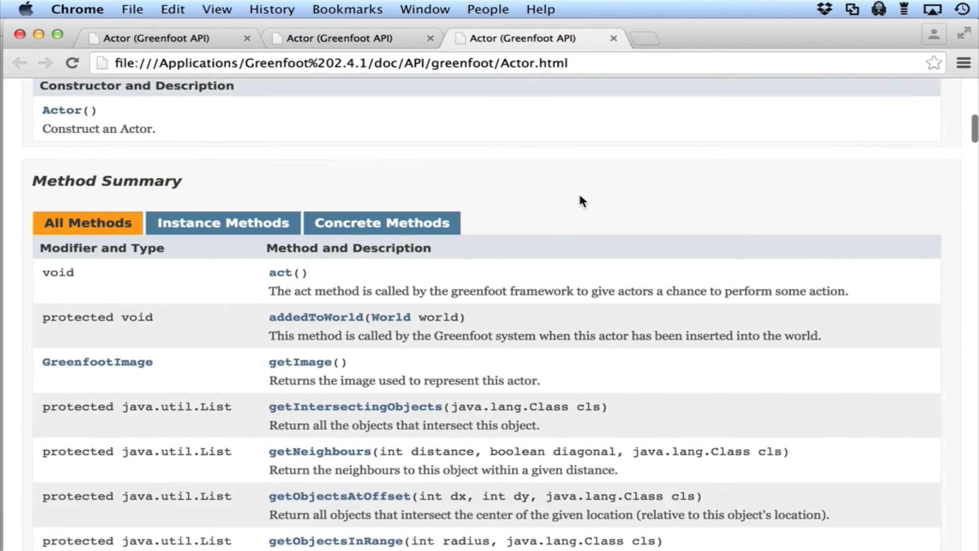
scroll("down", 3)
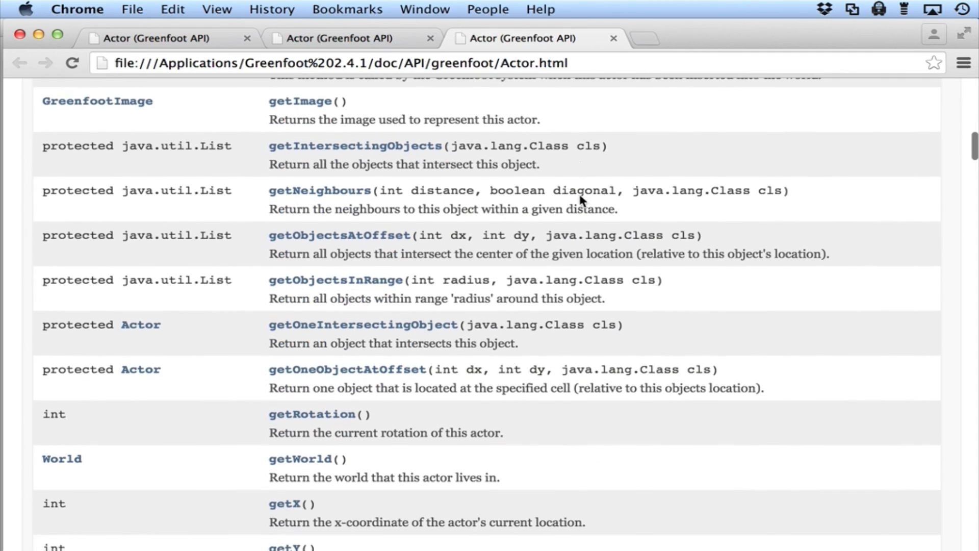
scroll("down", 3)
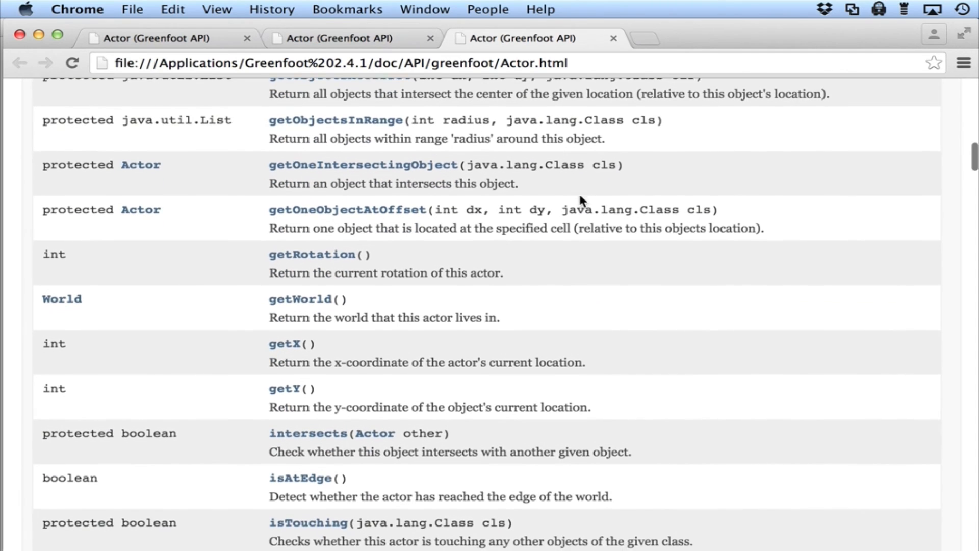
scroll("down", 3)
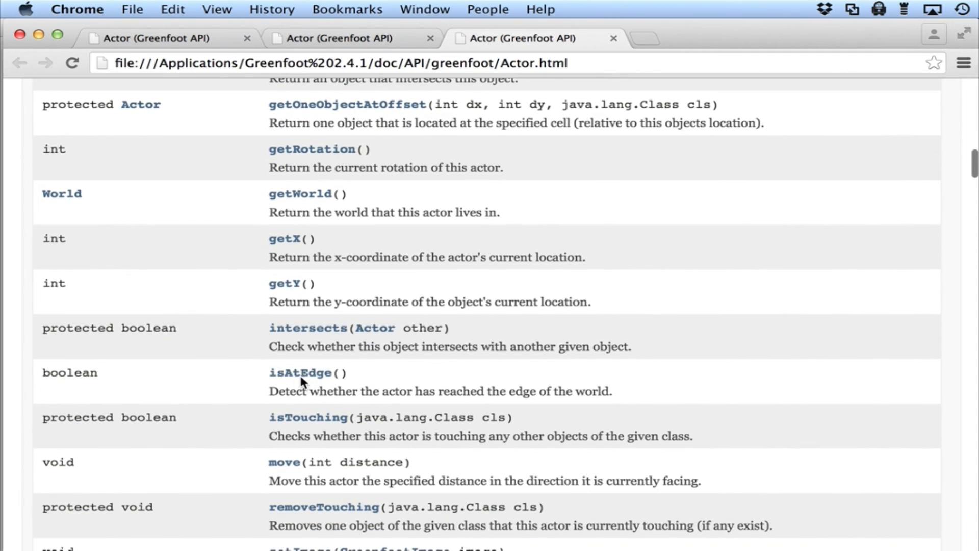
mouse_move(364, 418)
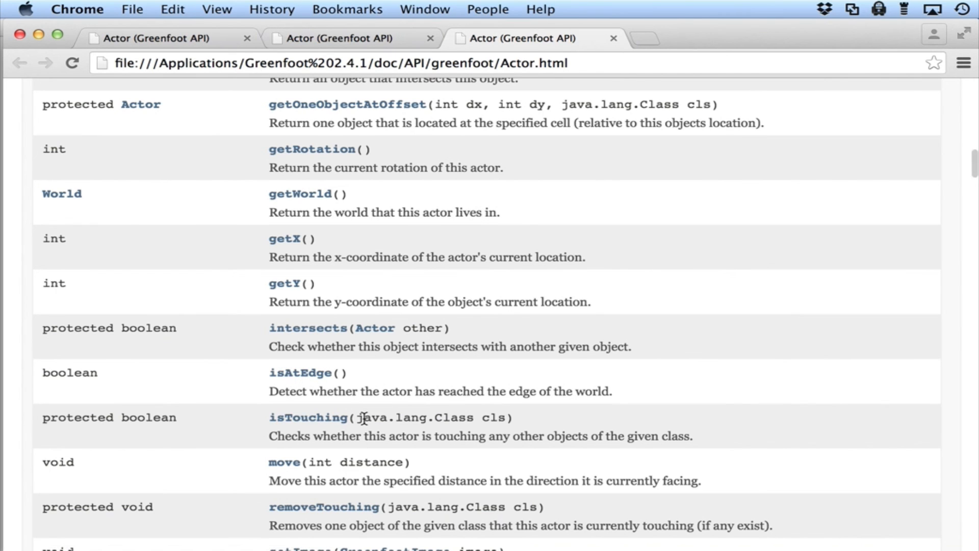
scroll("down", 3)
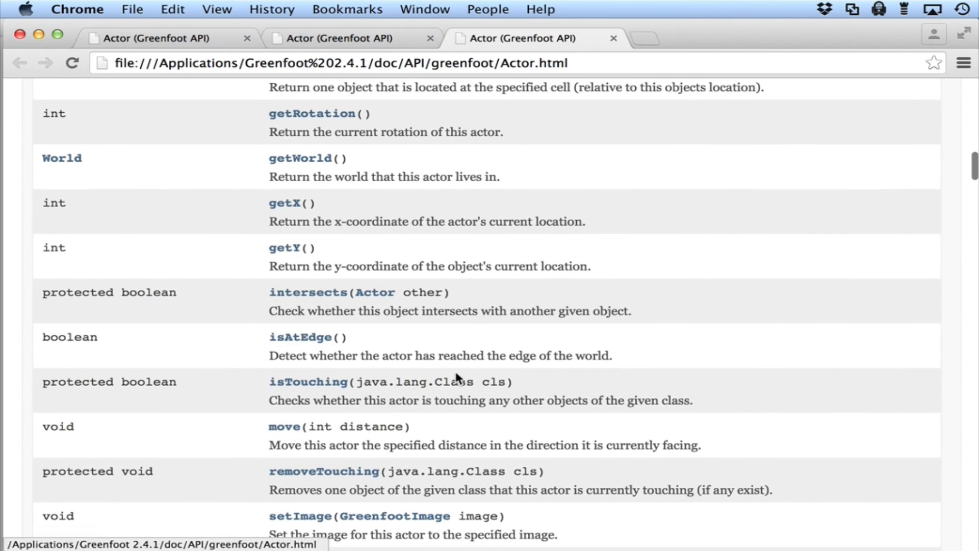
scroll("down", 3)
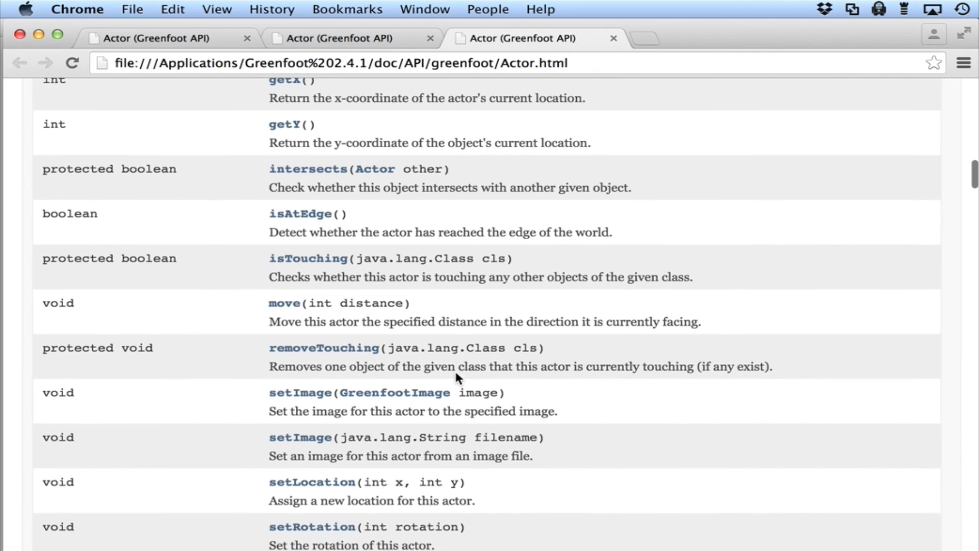
scroll("down", 3)
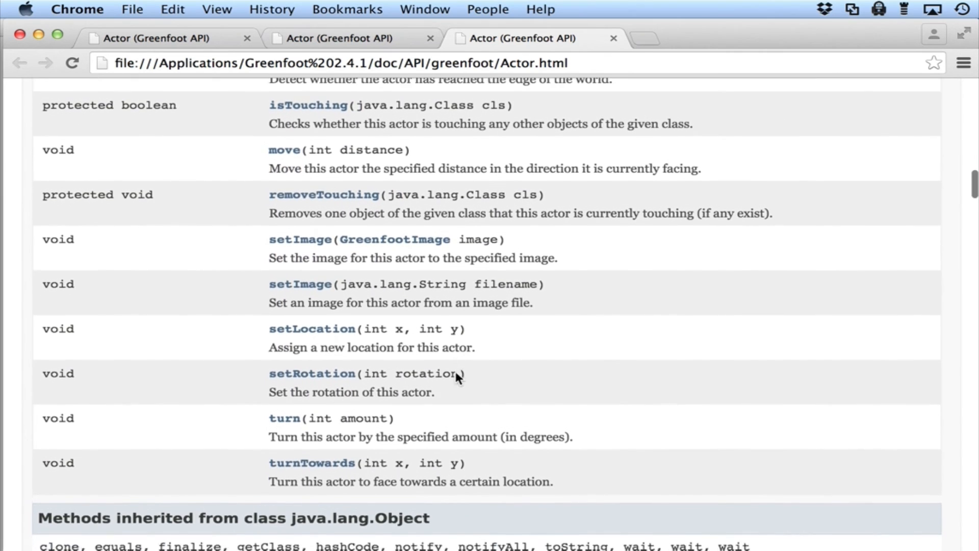
scroll("up", 3)
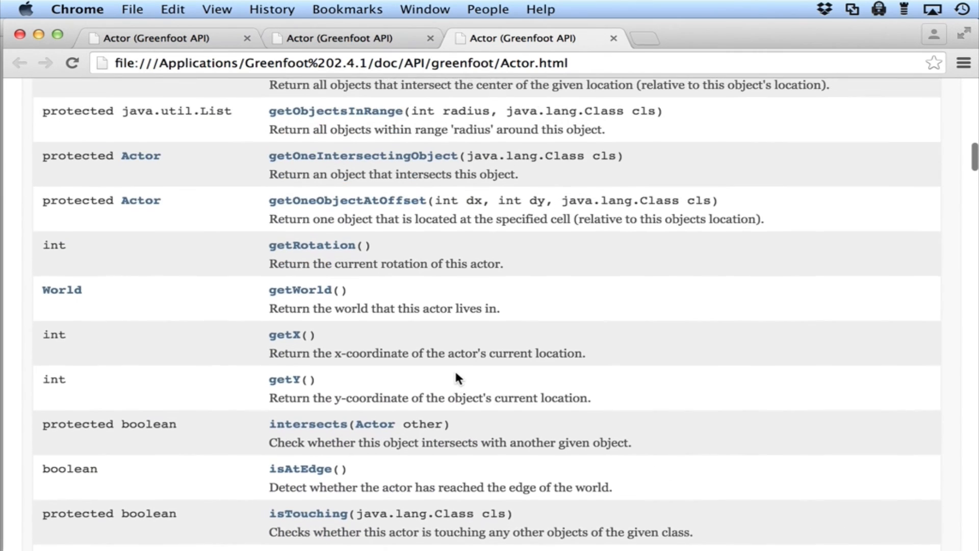
scroll("up", 3)
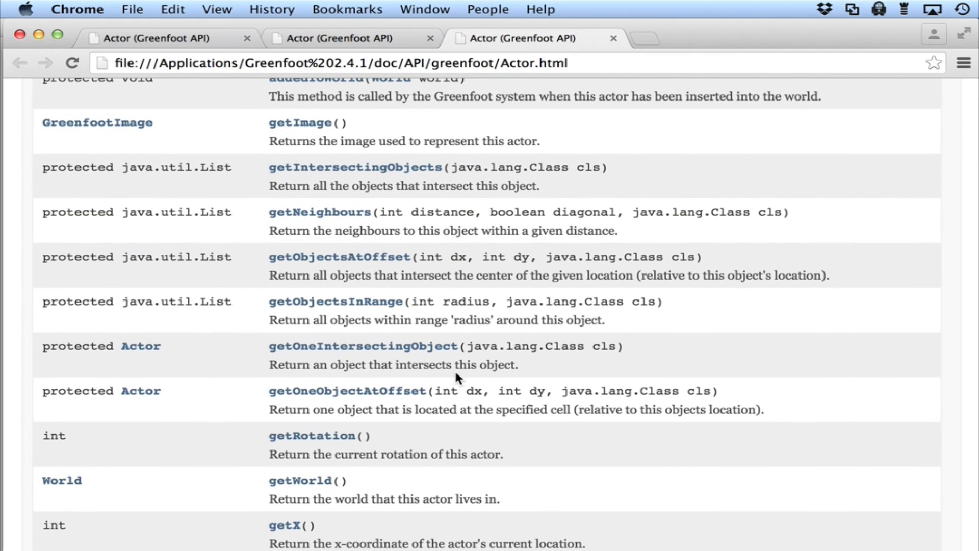